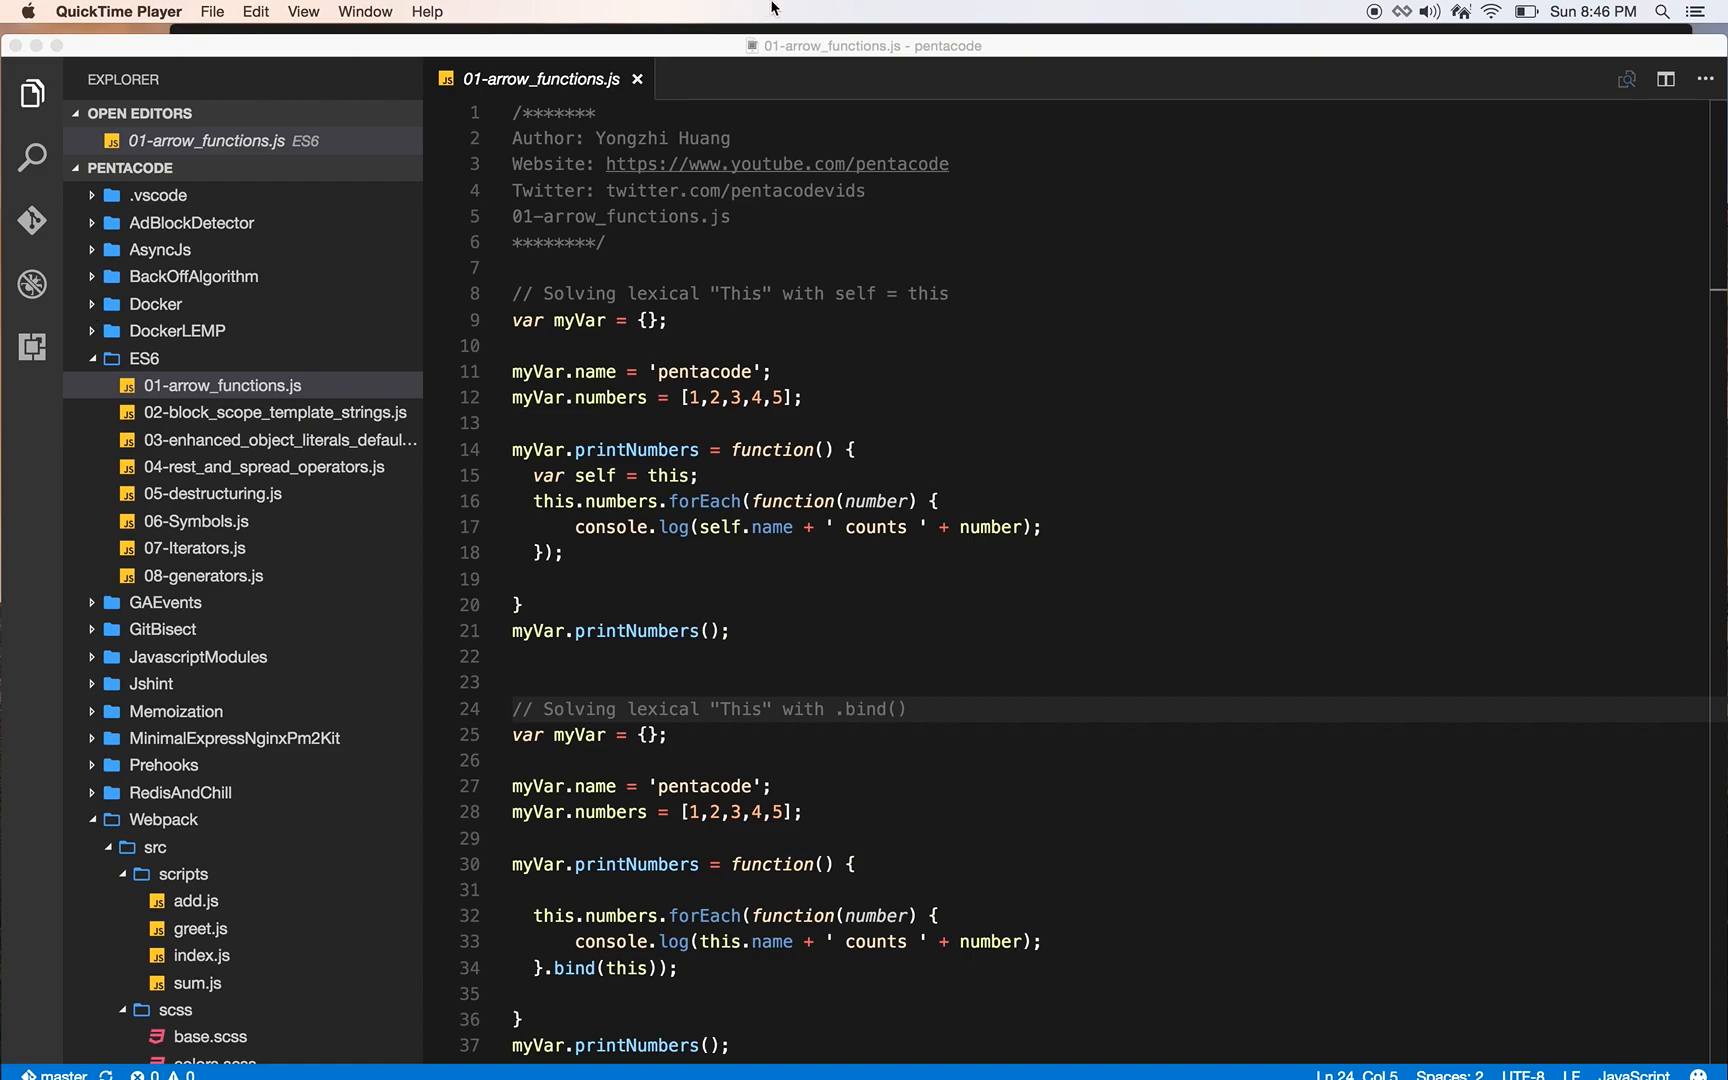
- Expand DockerLEMP and its public, logs and nginx subfolders to show the Material icon theme icons
click(220, 386)
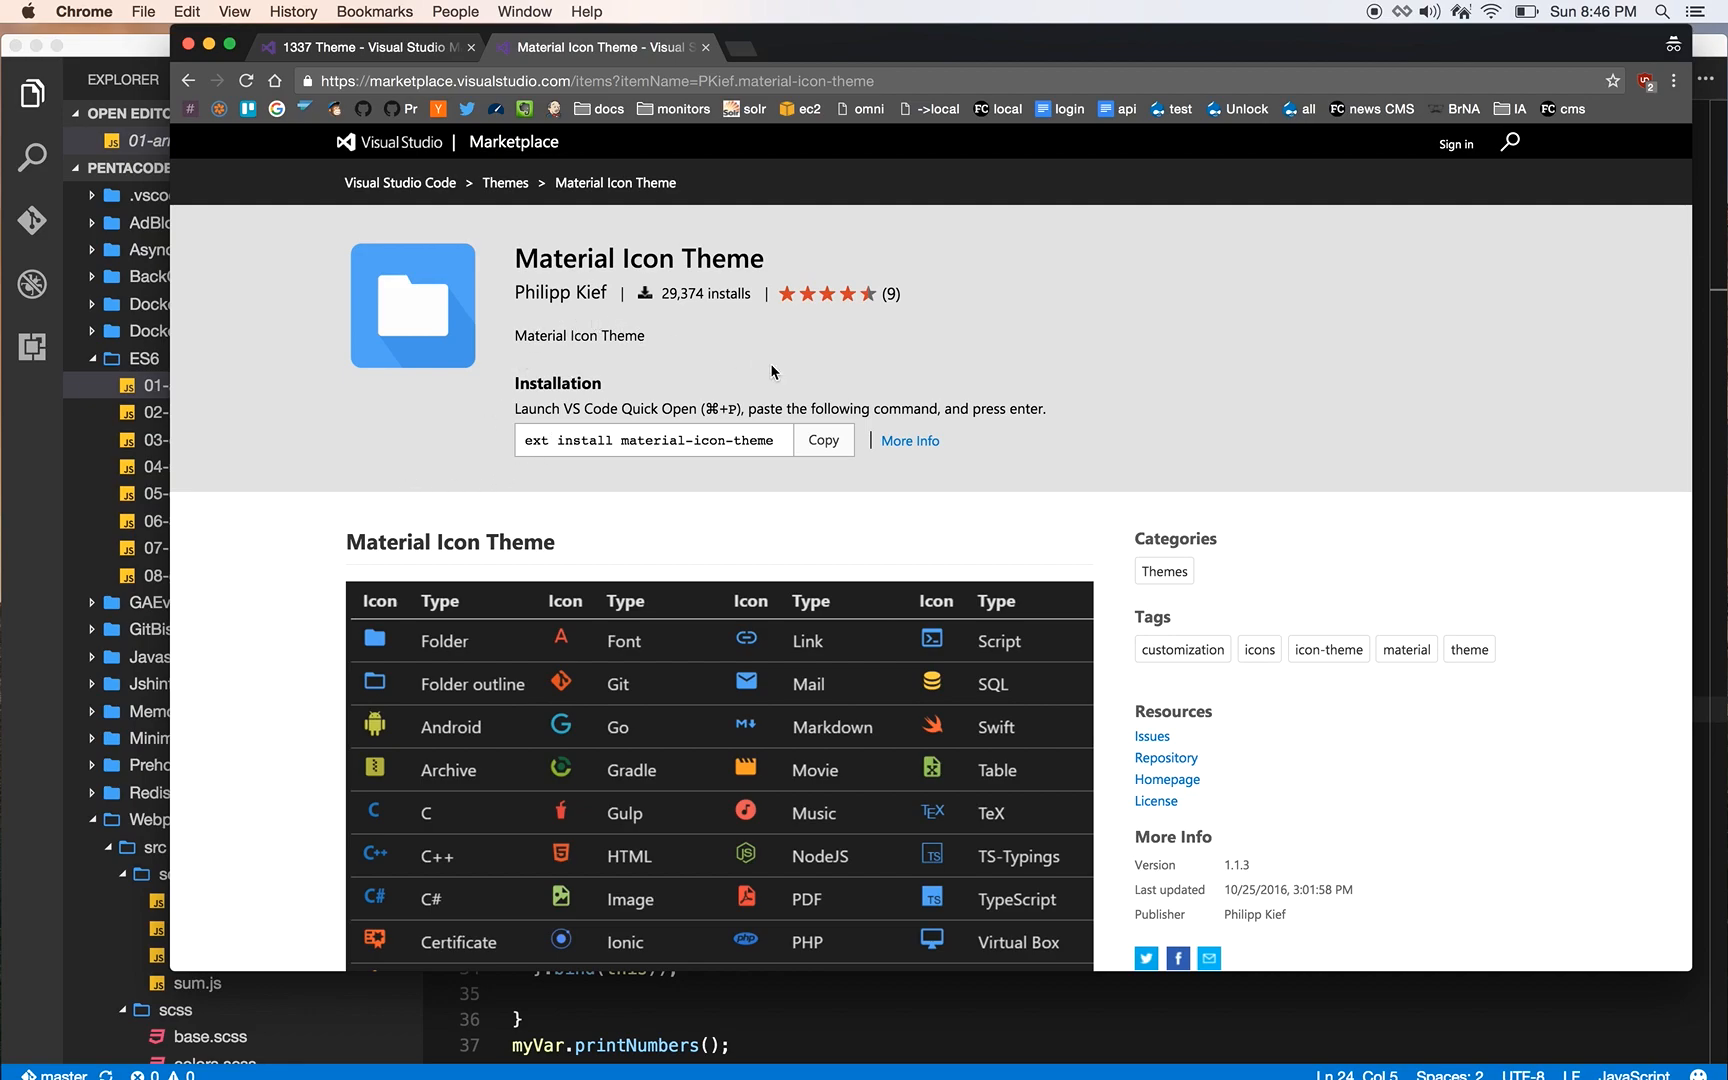
mouse_move(940, 396)
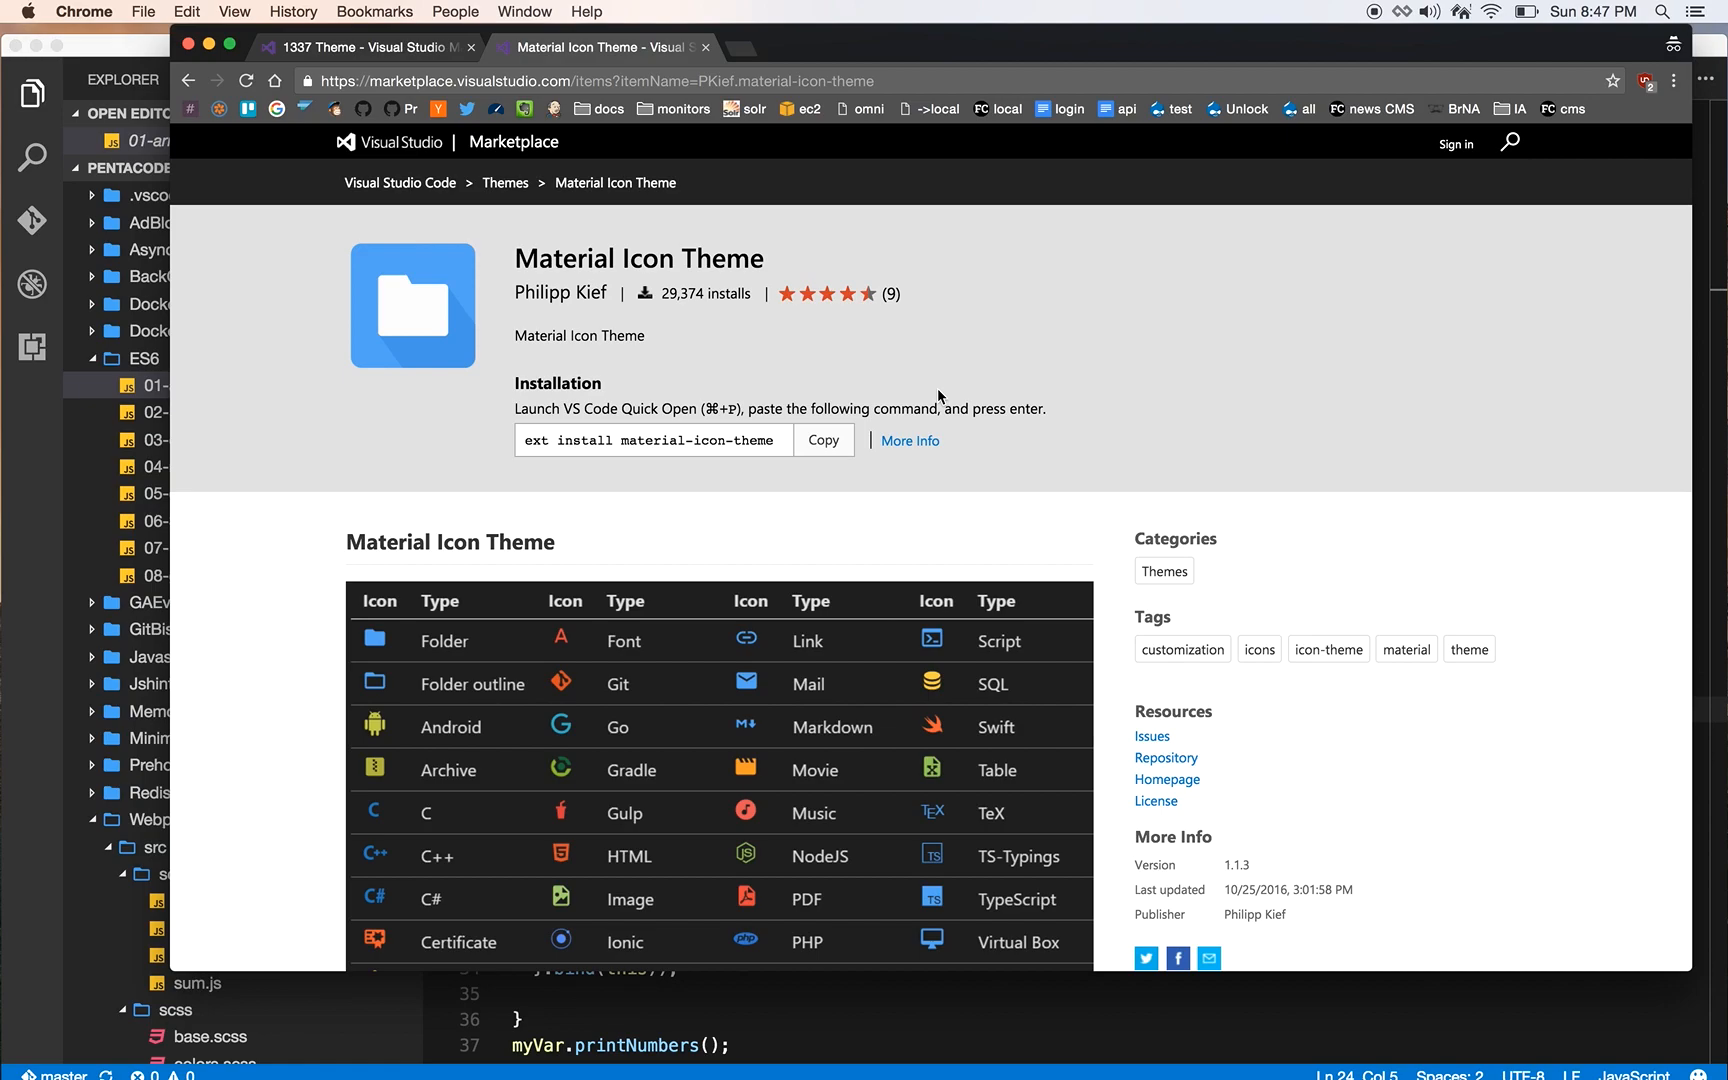
scroll(down, 3)
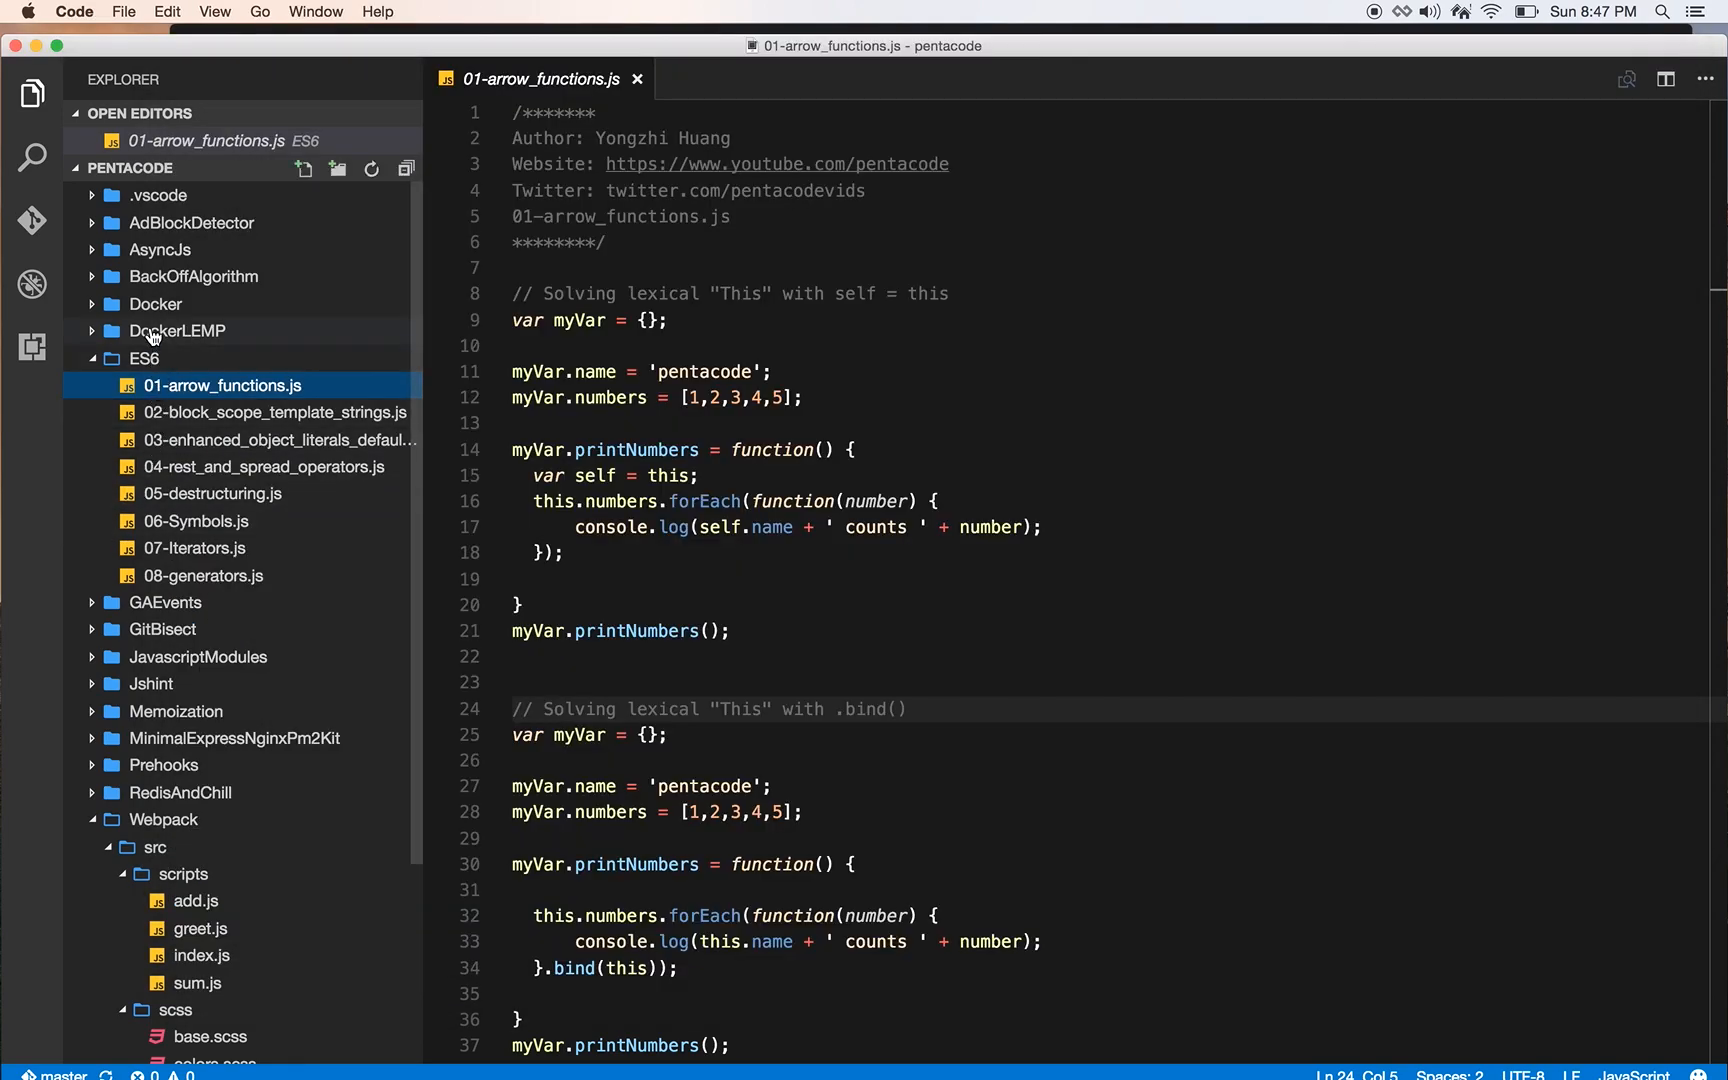
click(176, 330)
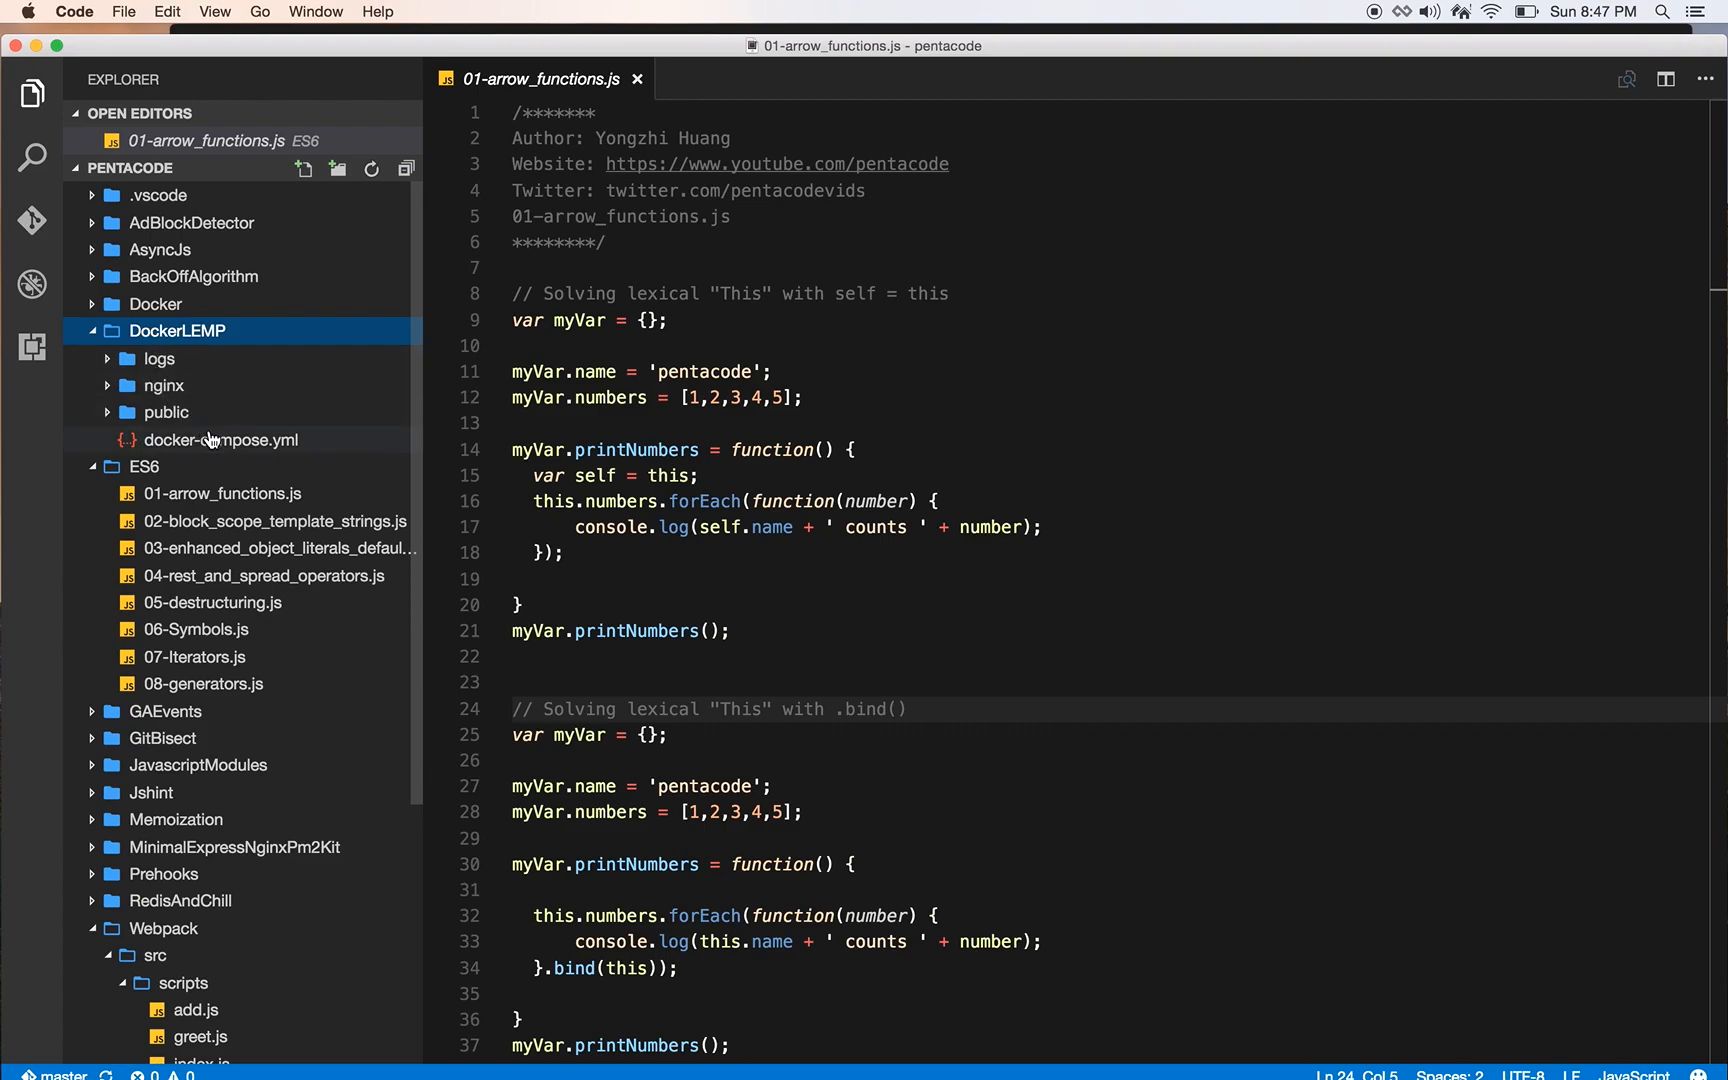
click(166, 412)
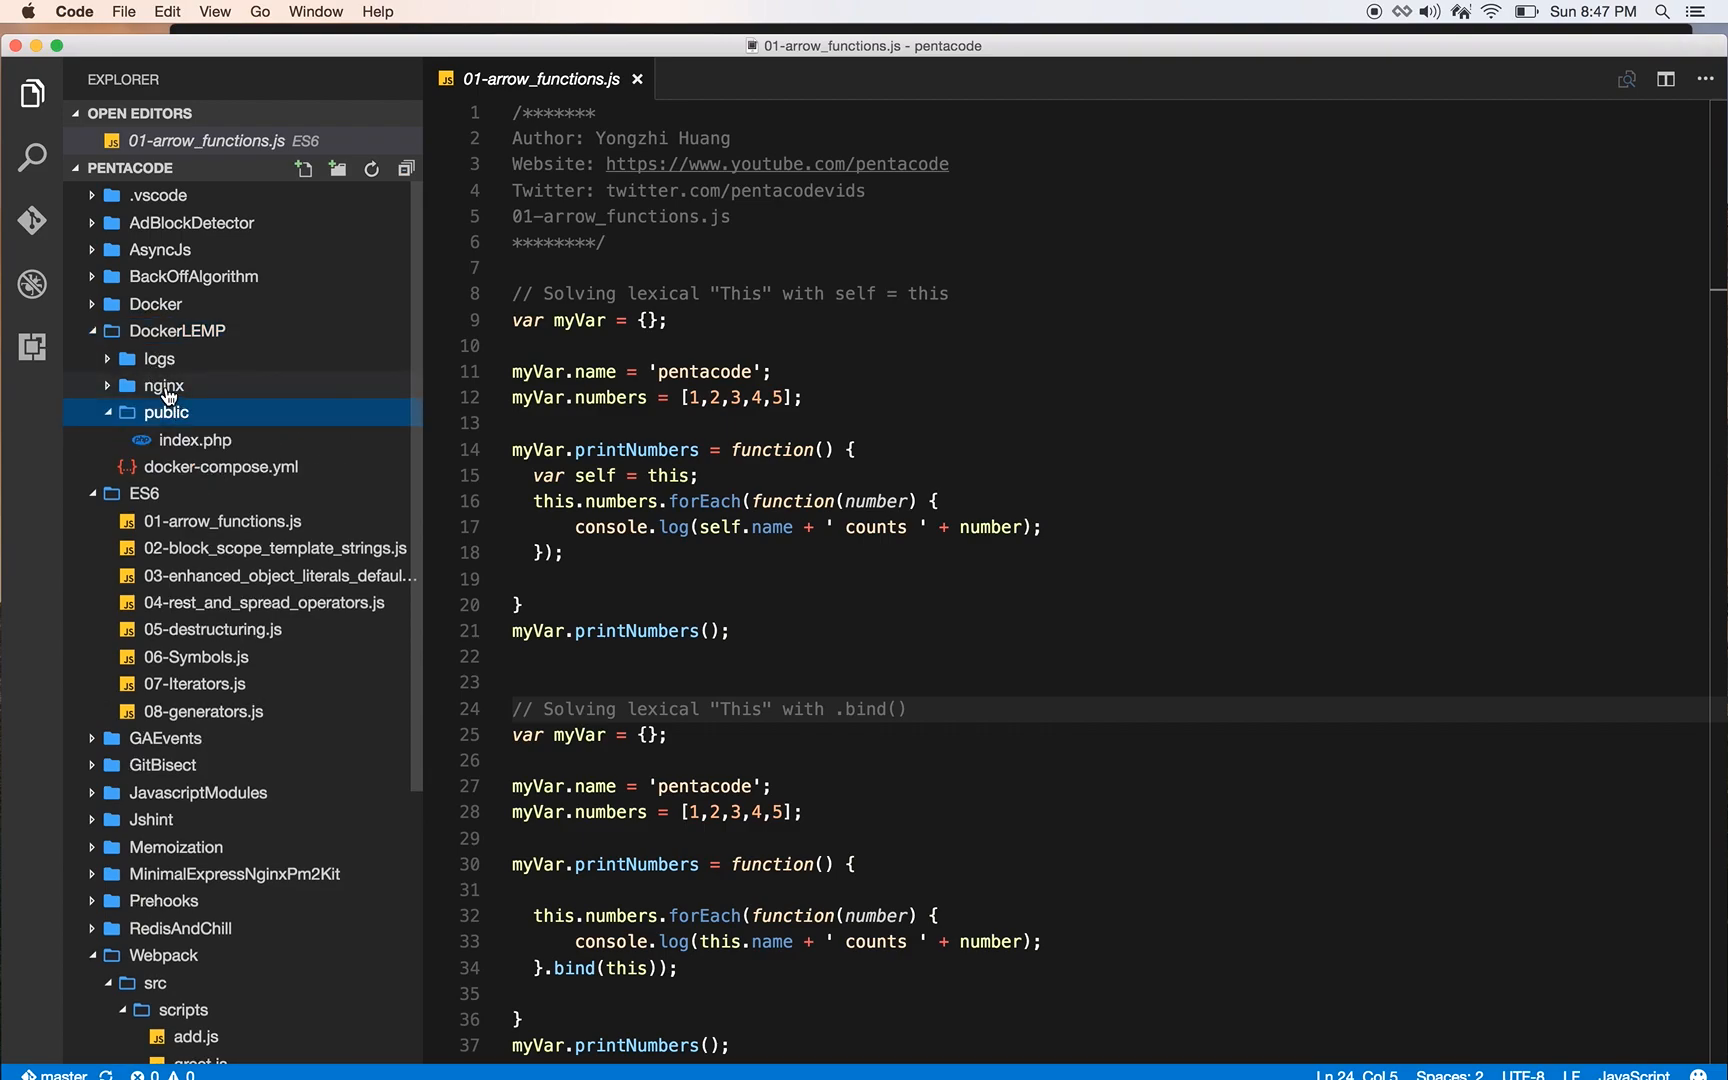
click(160, 358)
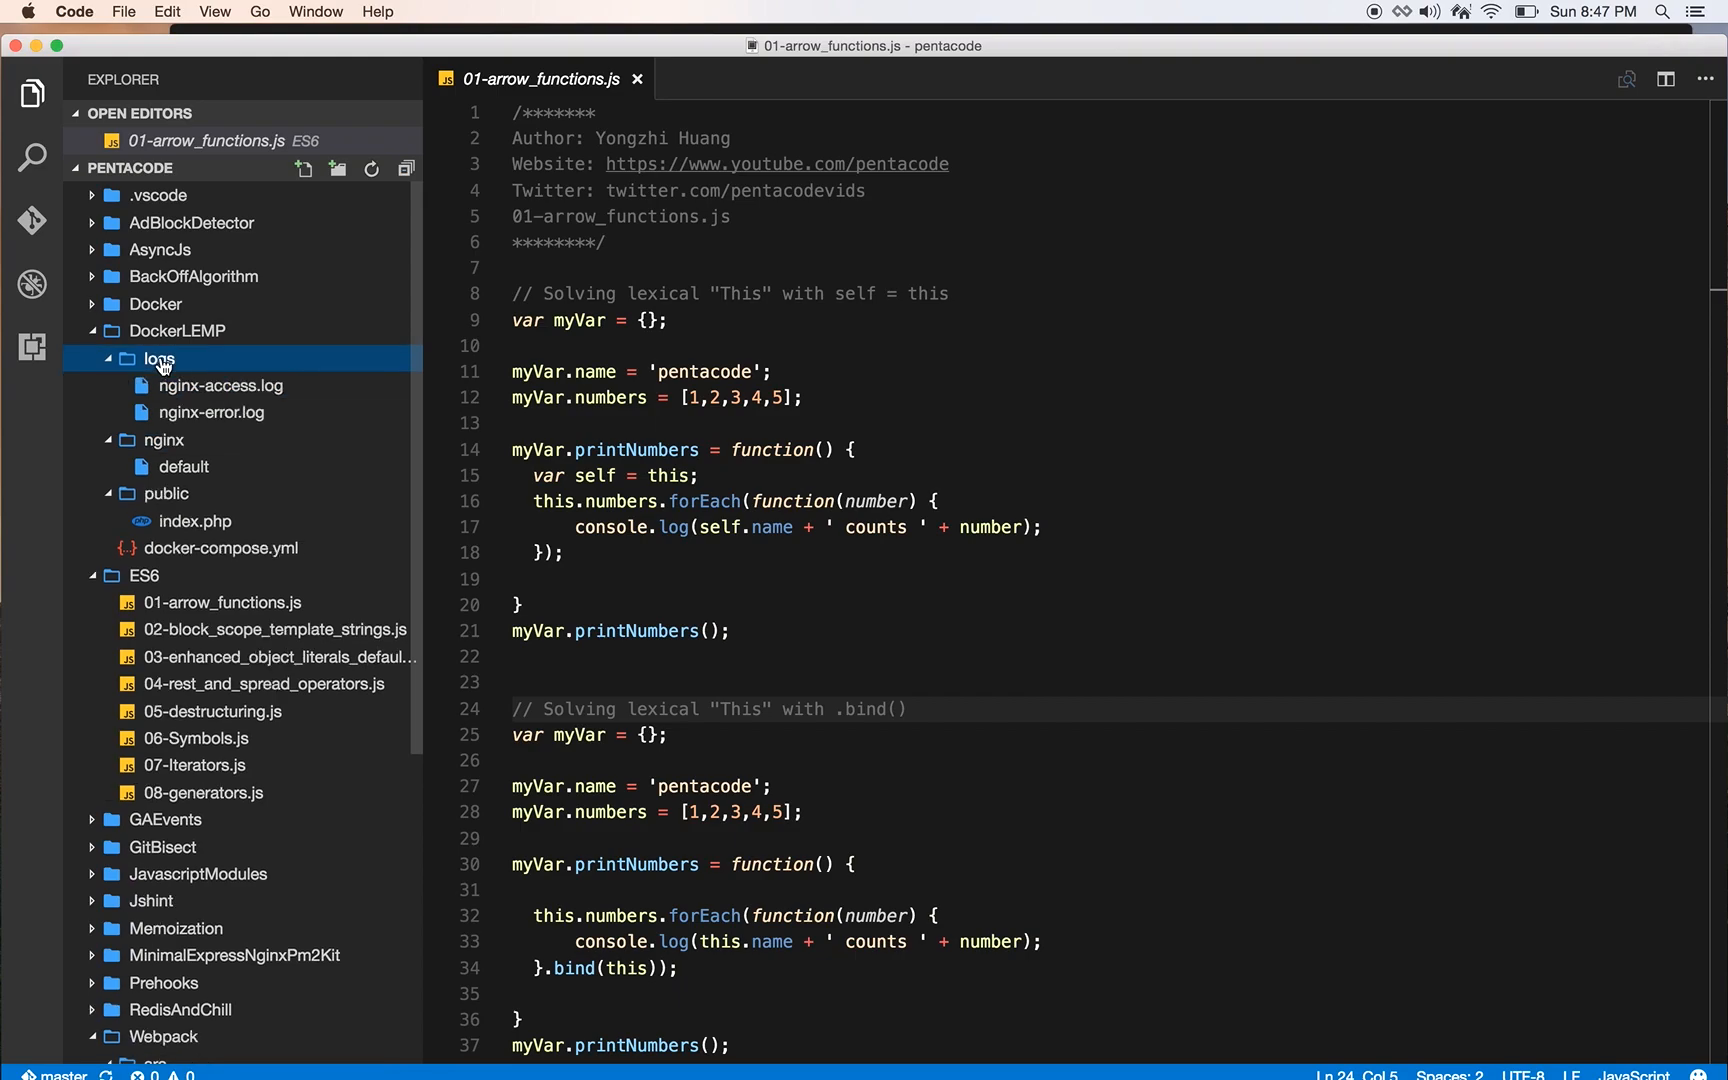
click(176, 330)
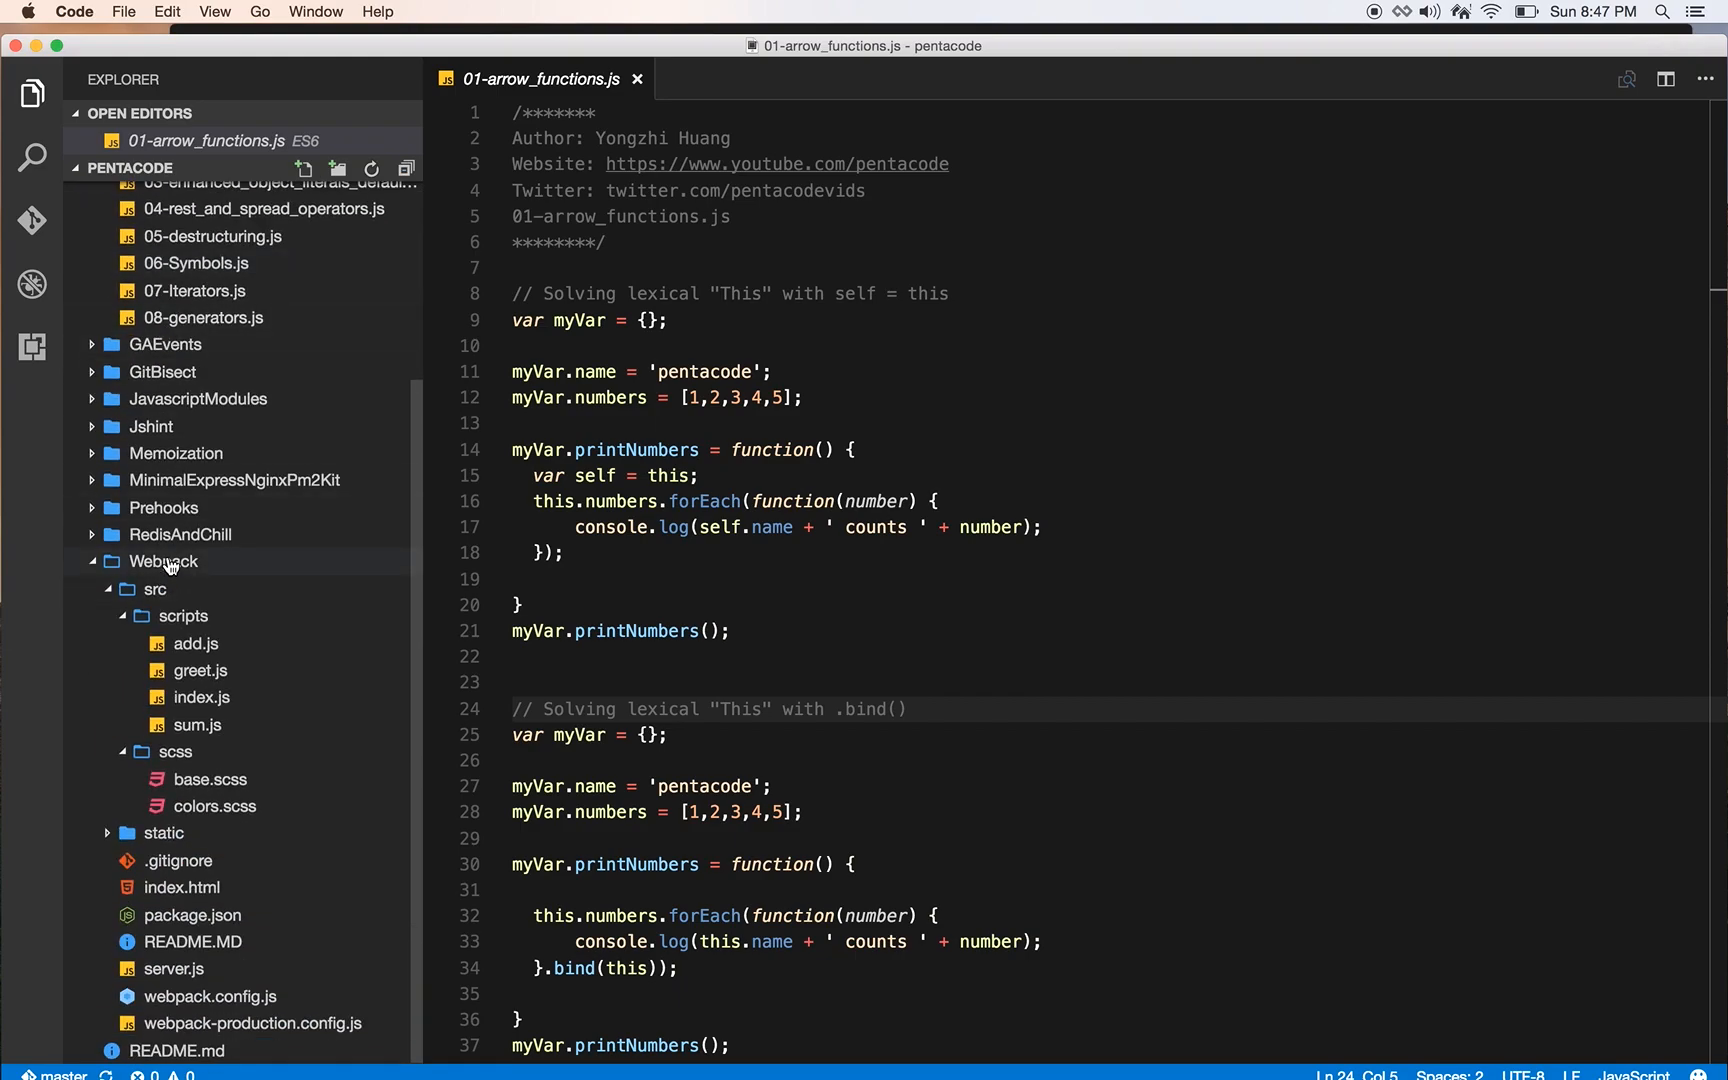
mouse_move(164, 562)
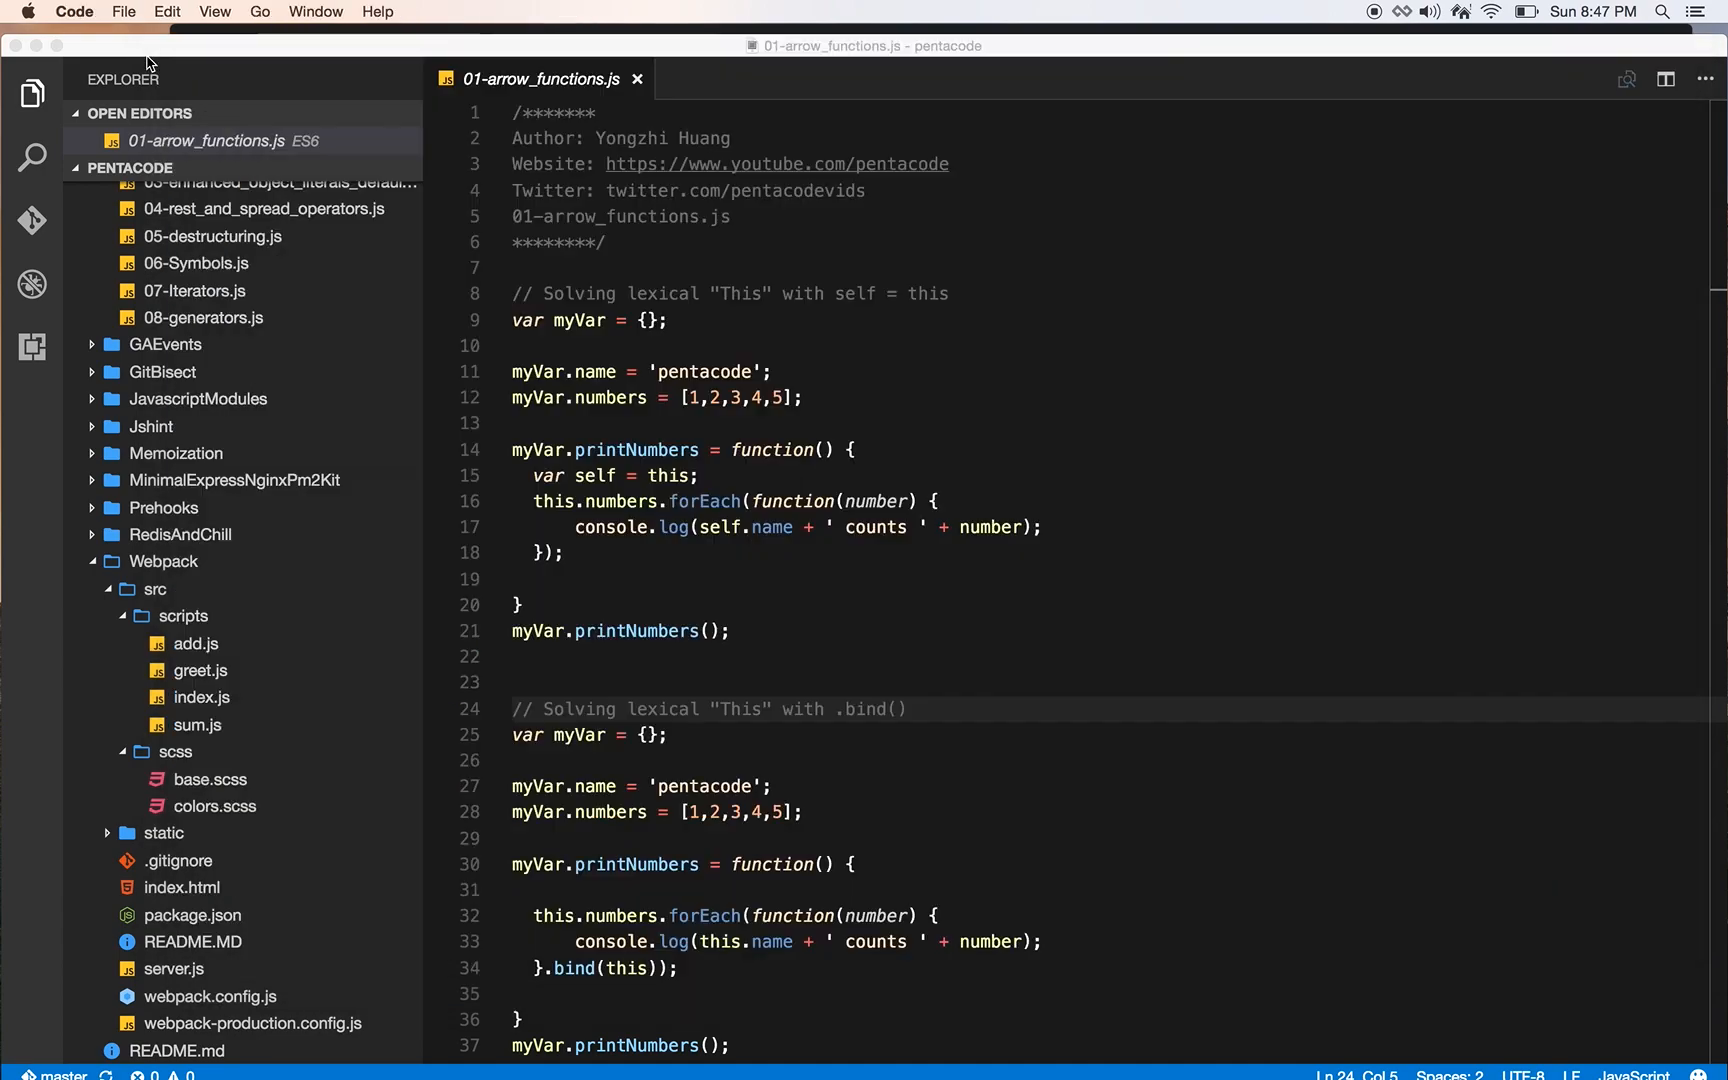
- Expand myapp under MinimalExpressNginxPm2Kit and view app.js in the editor
scroll(down, 3)
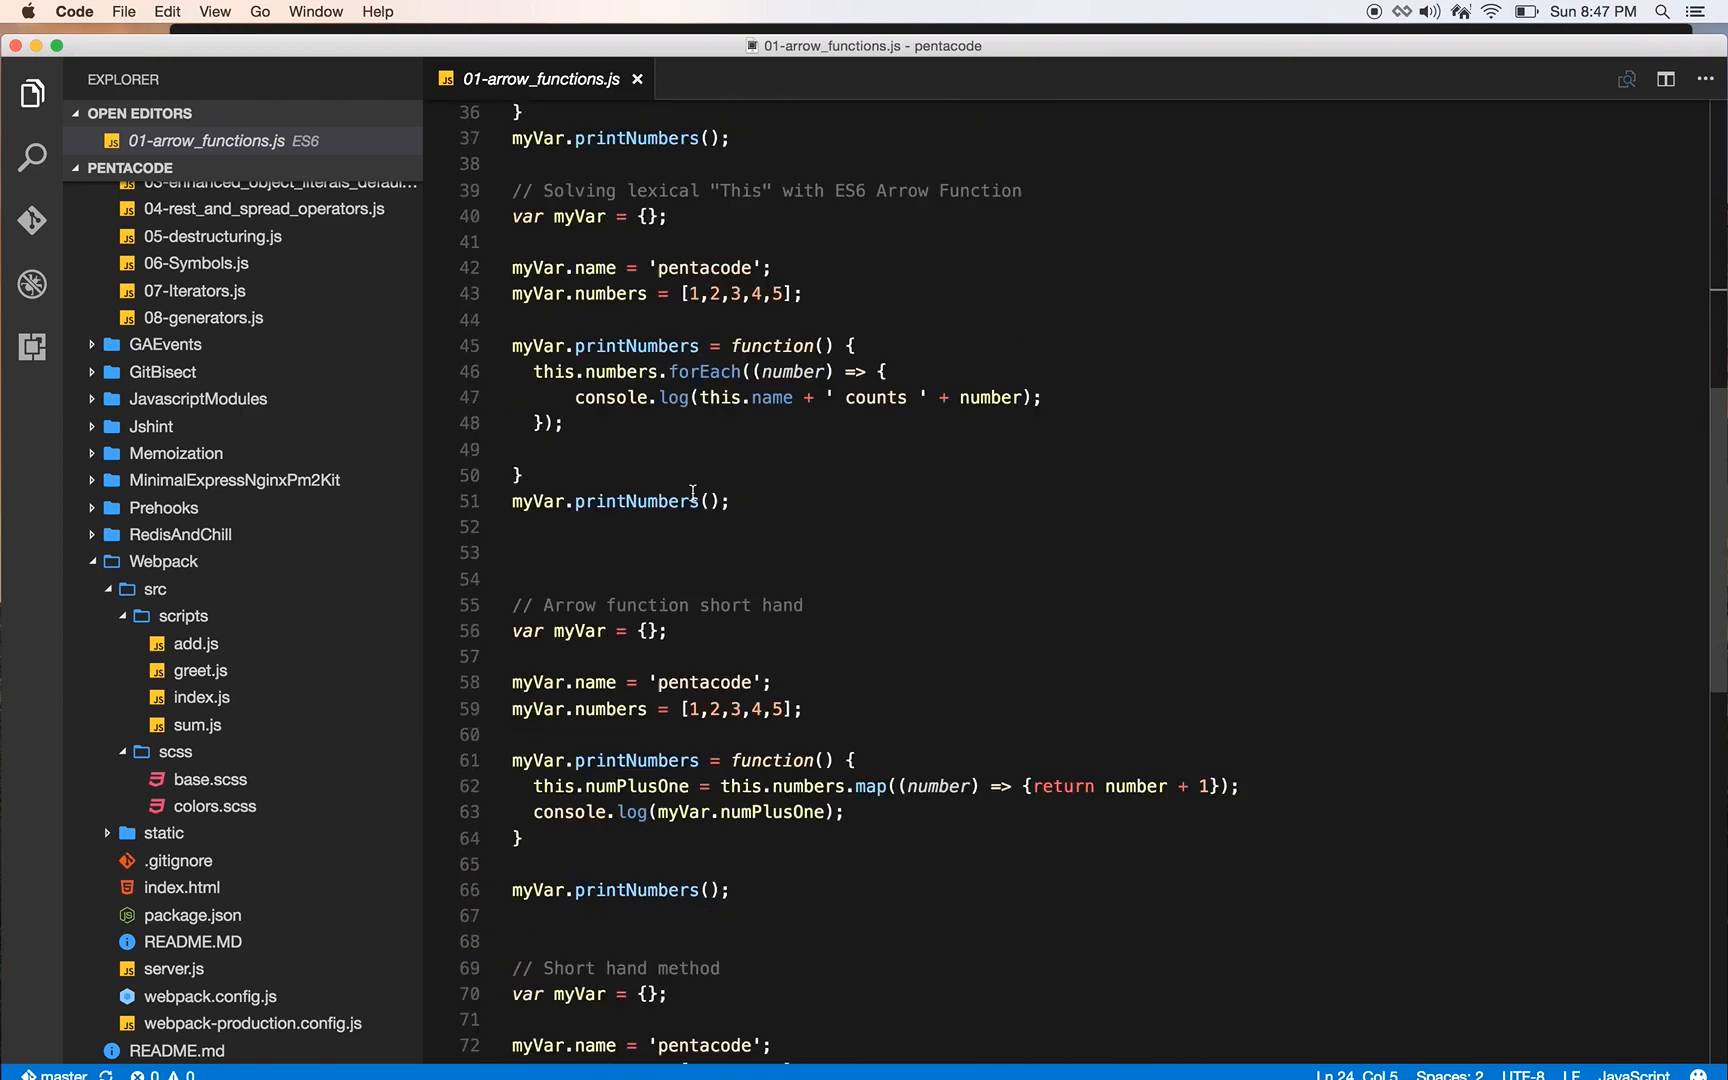
scroll(down, 3)
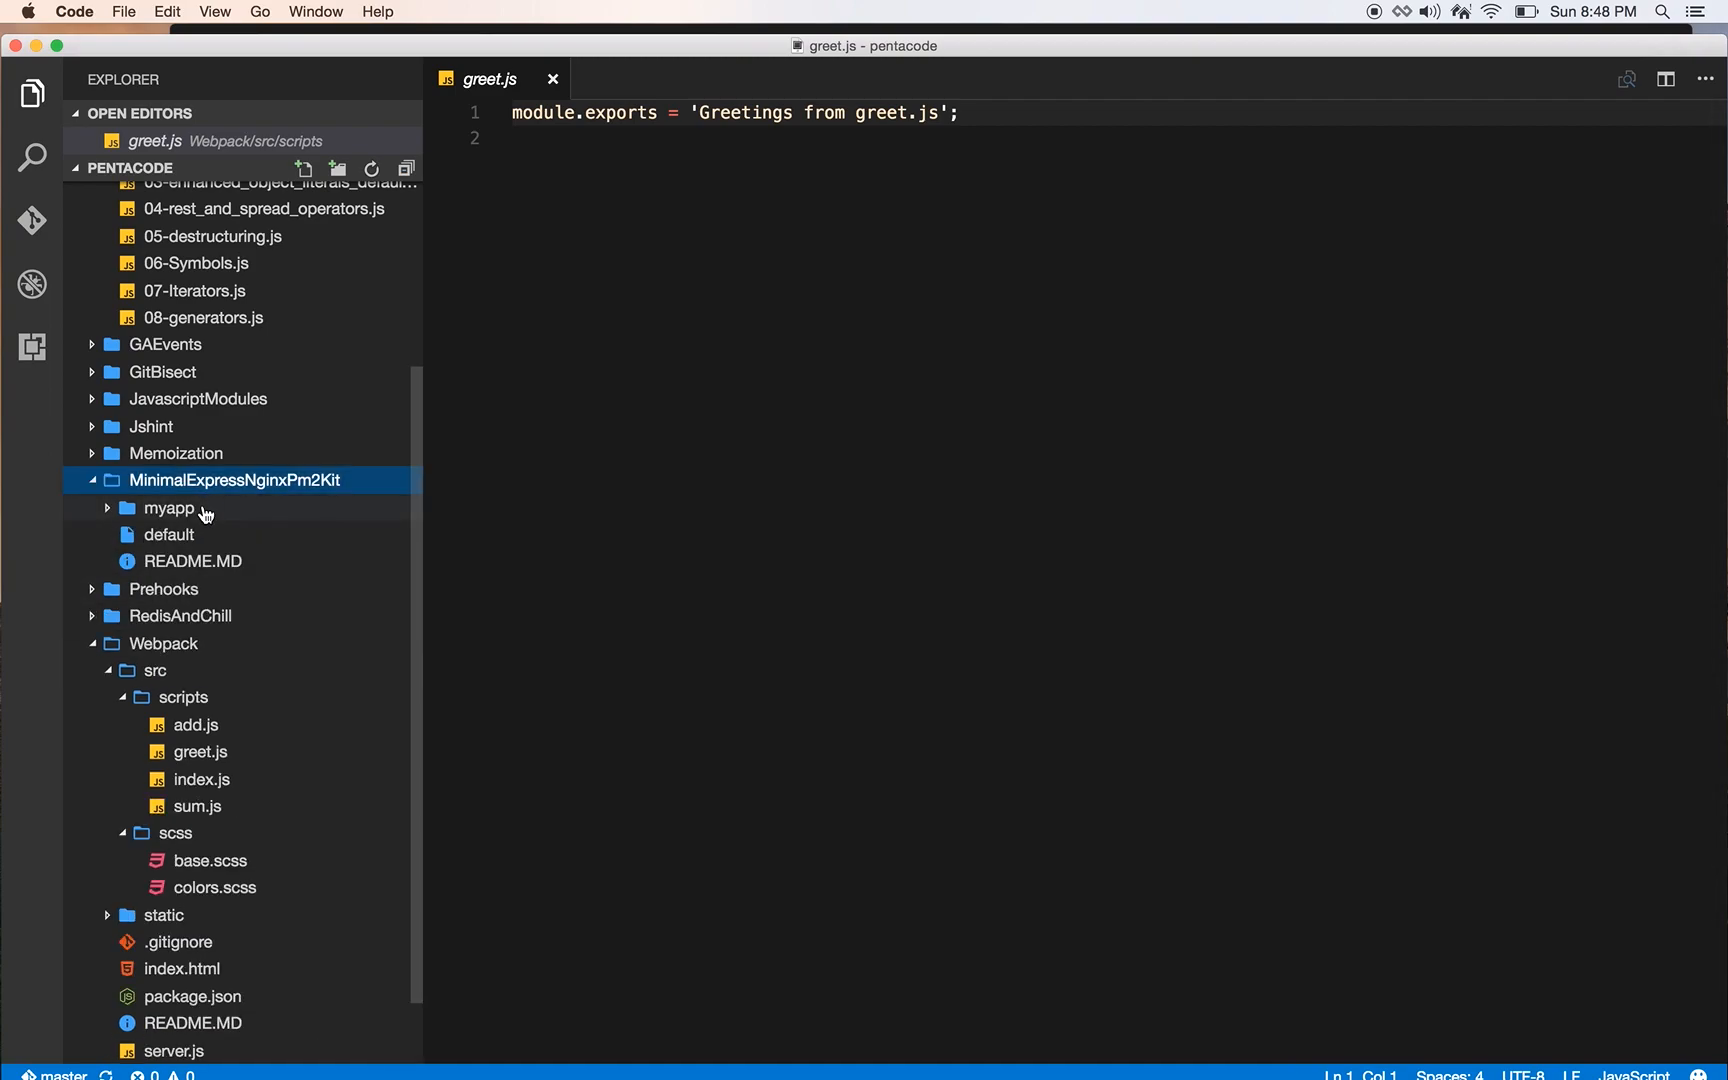
click(170, 508)
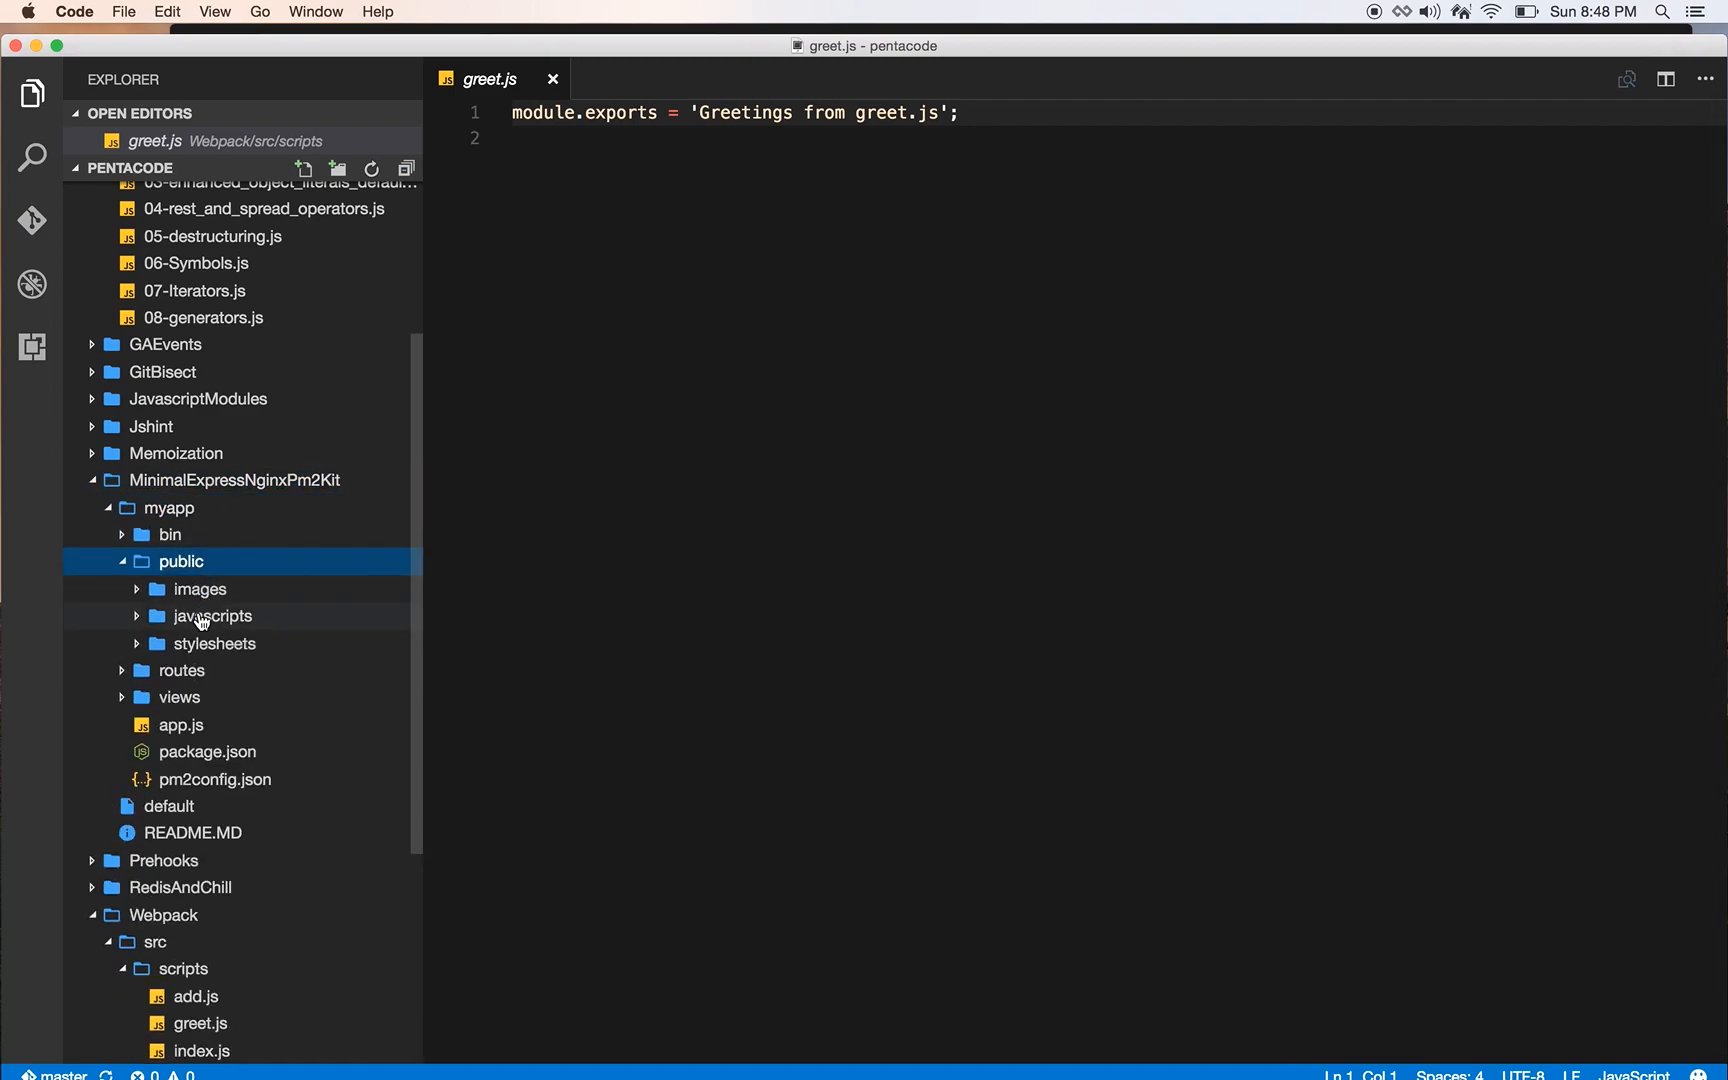
double_click(180, 724)
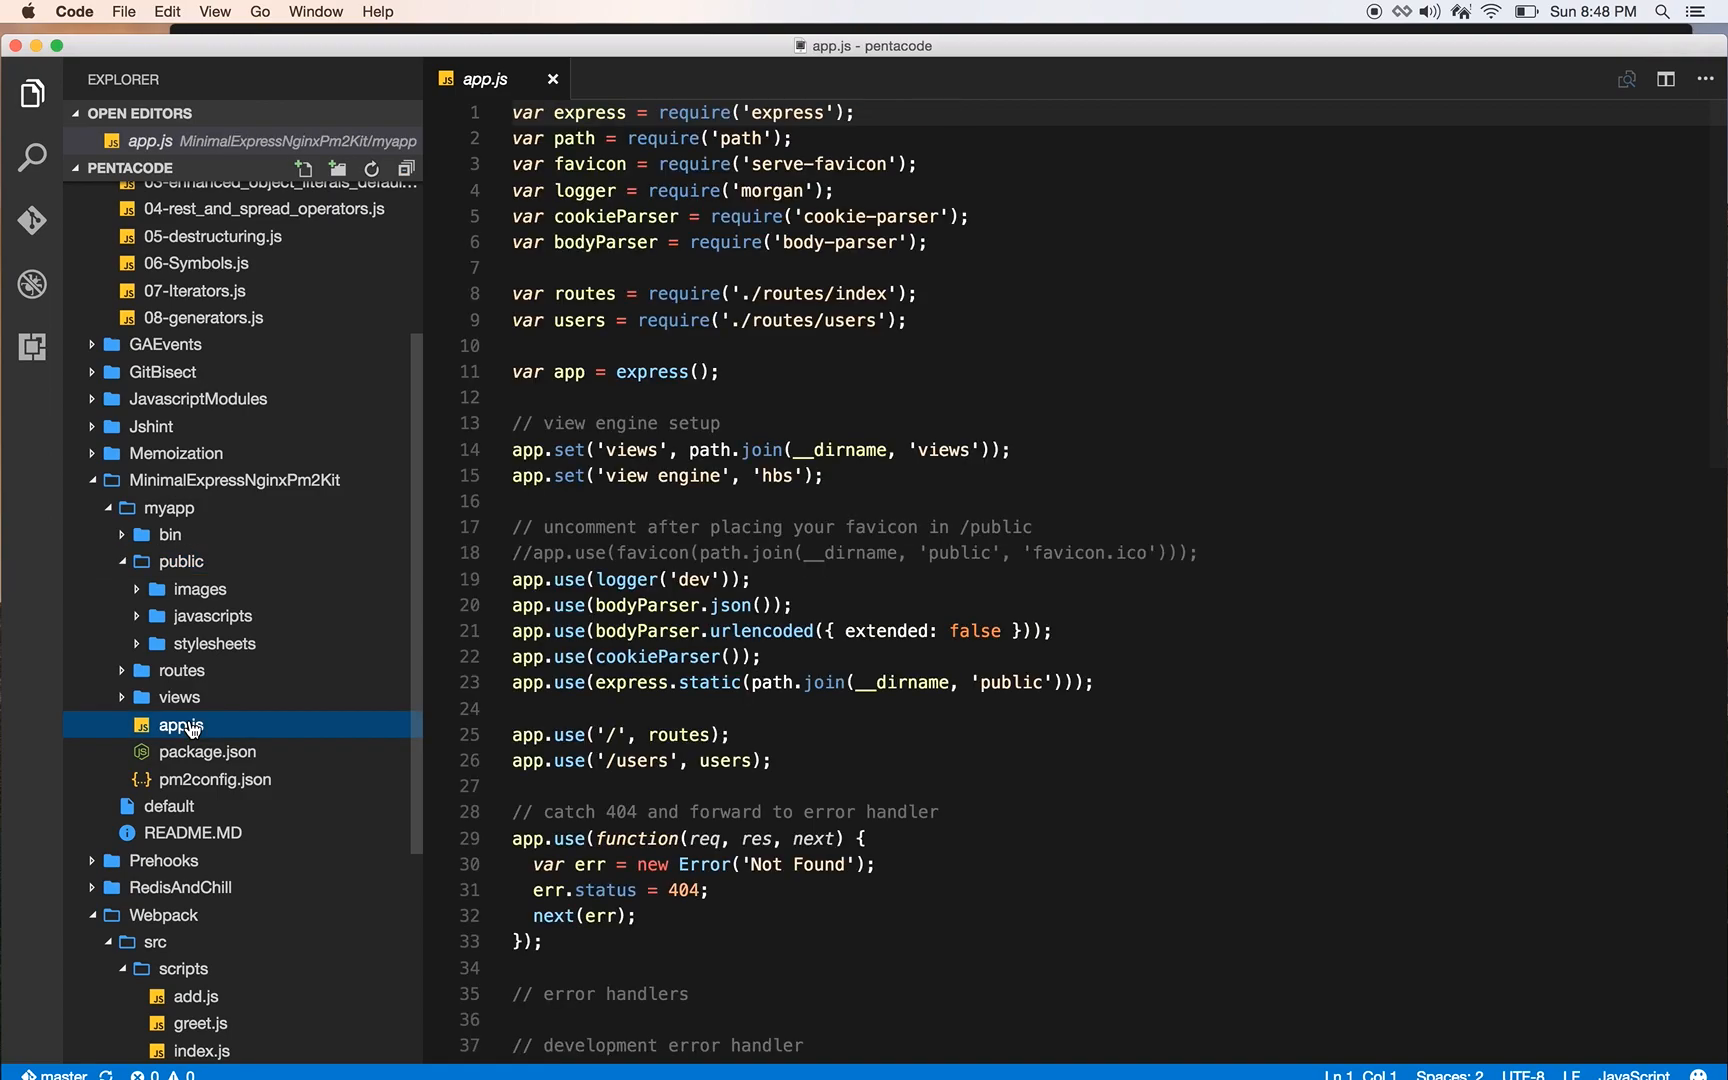
scroll(down, 3)
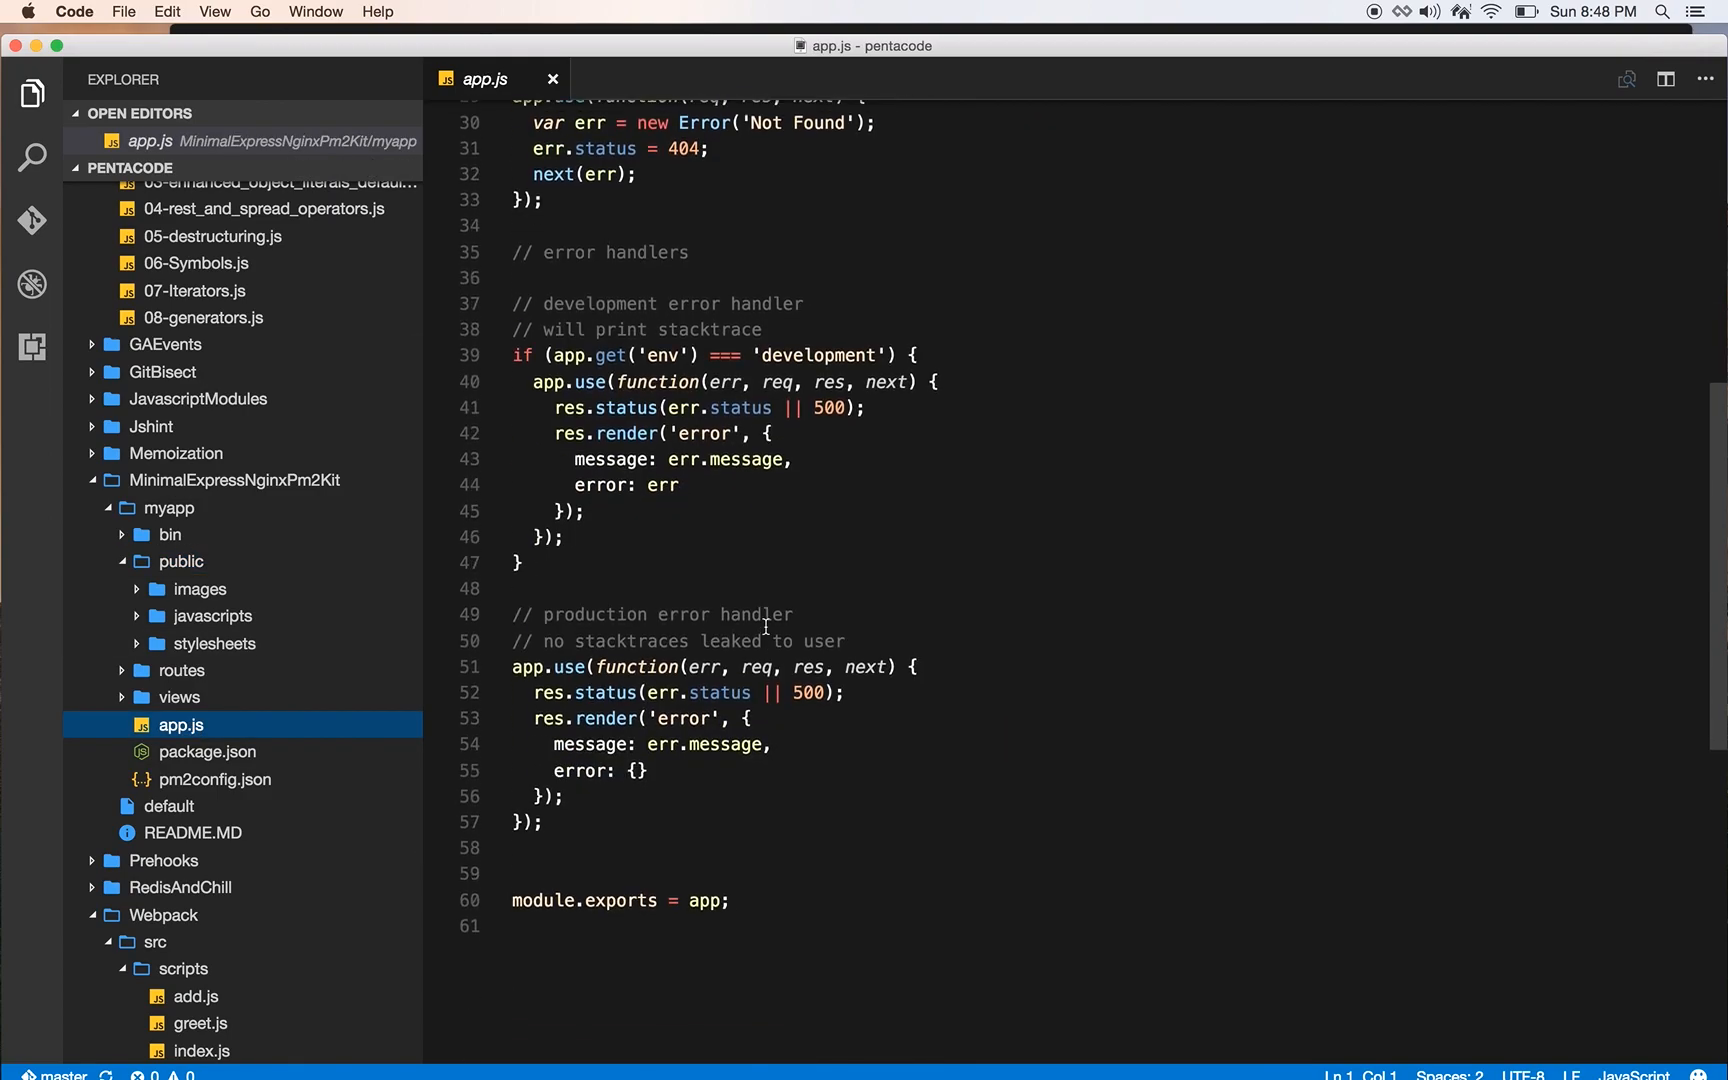
scroll(up, 3)
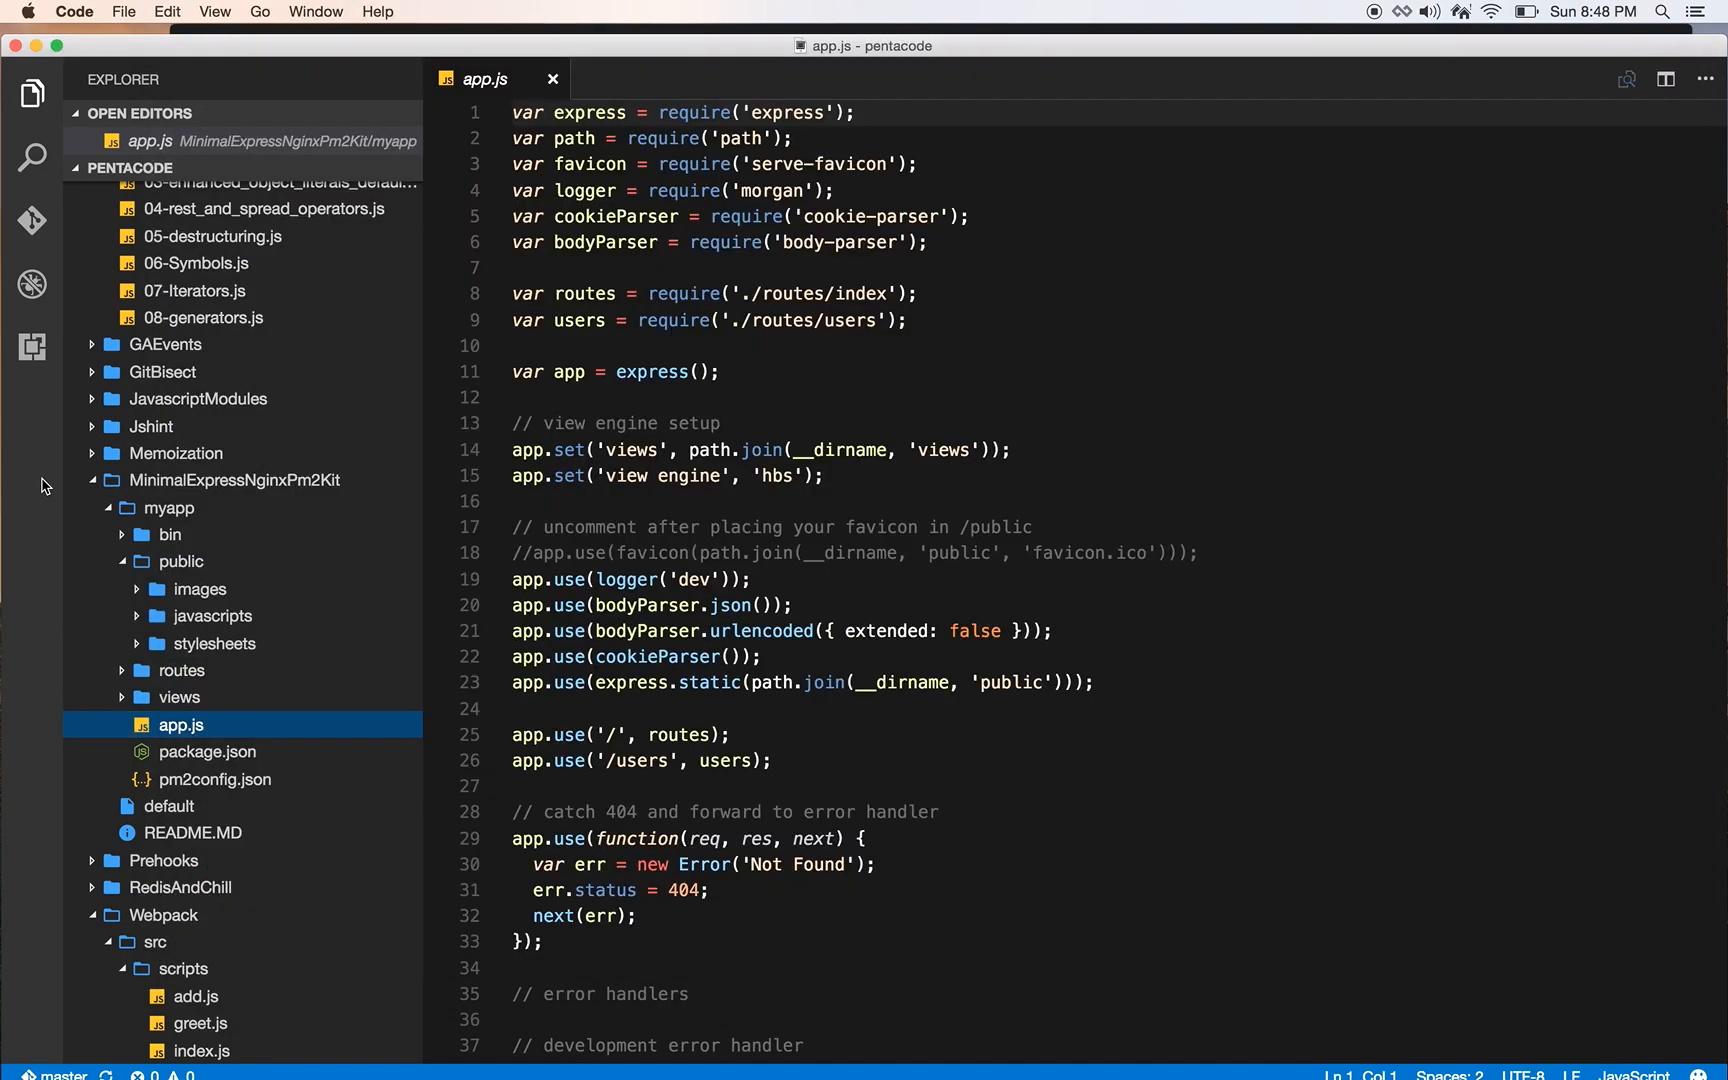
- Show the user settings file via Code > Preferences, beside the default settings
click(74, 12)
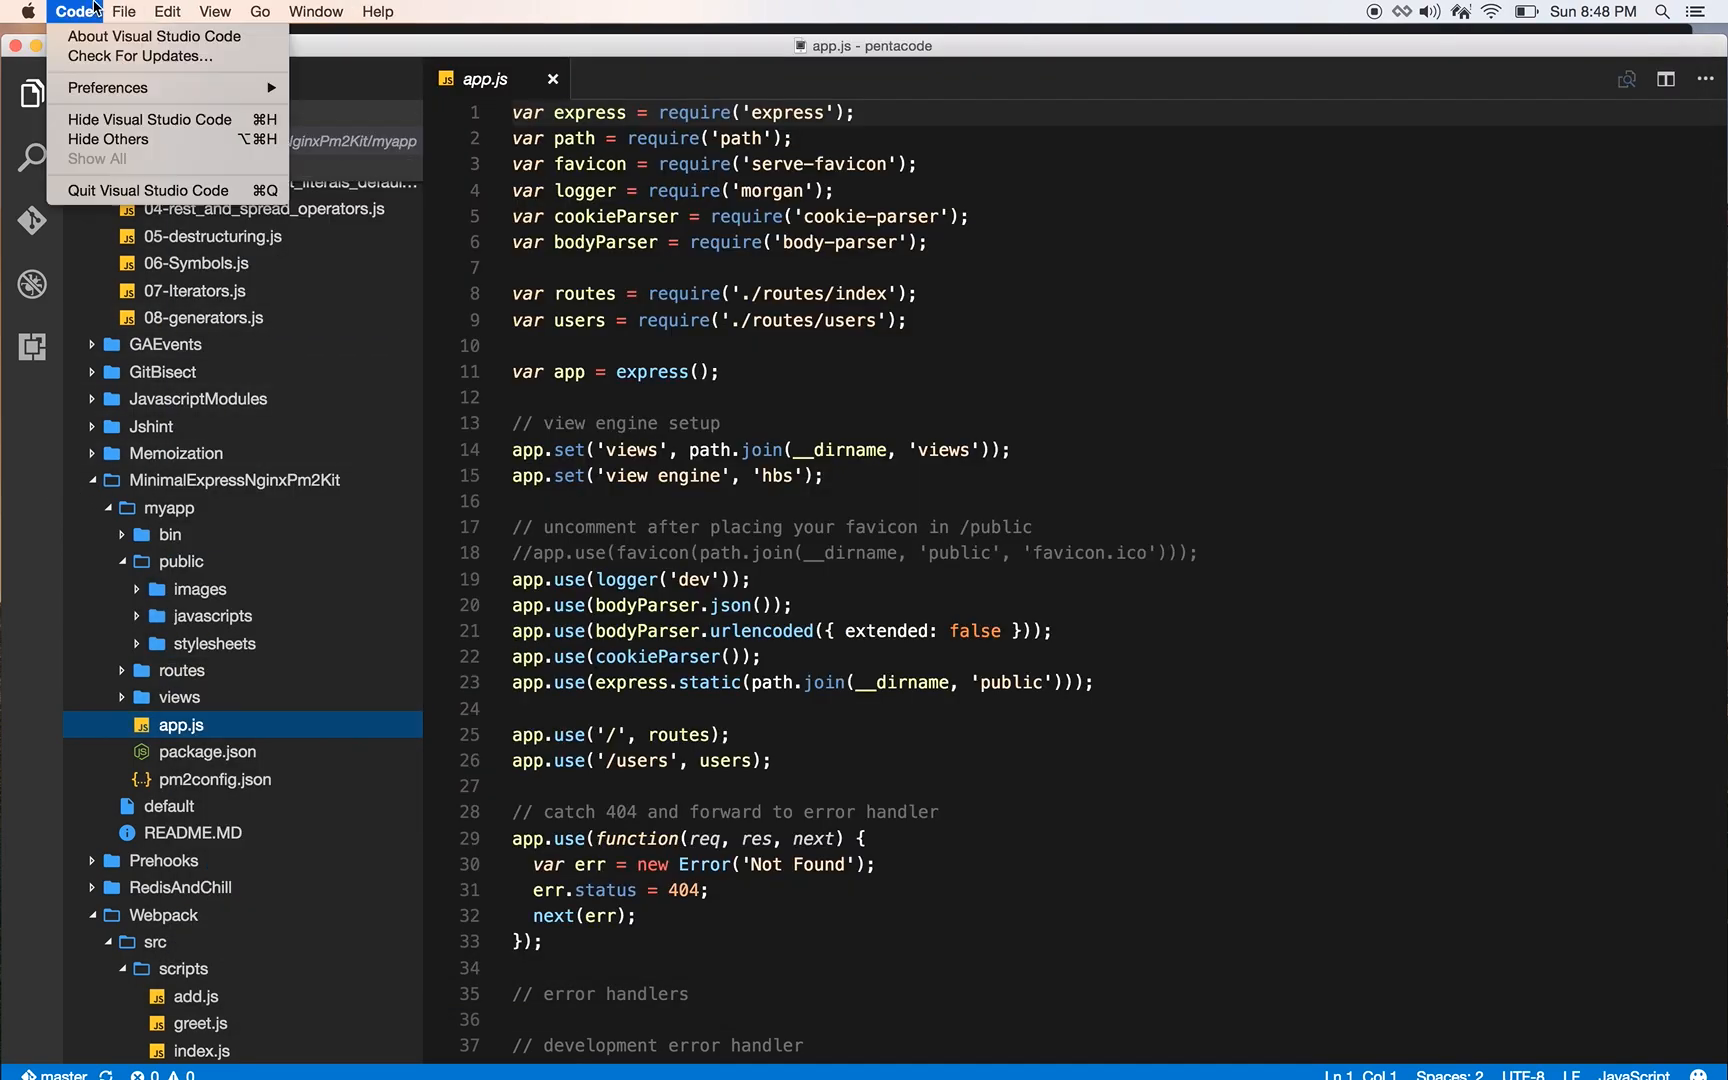
mouse_move(108, 88)
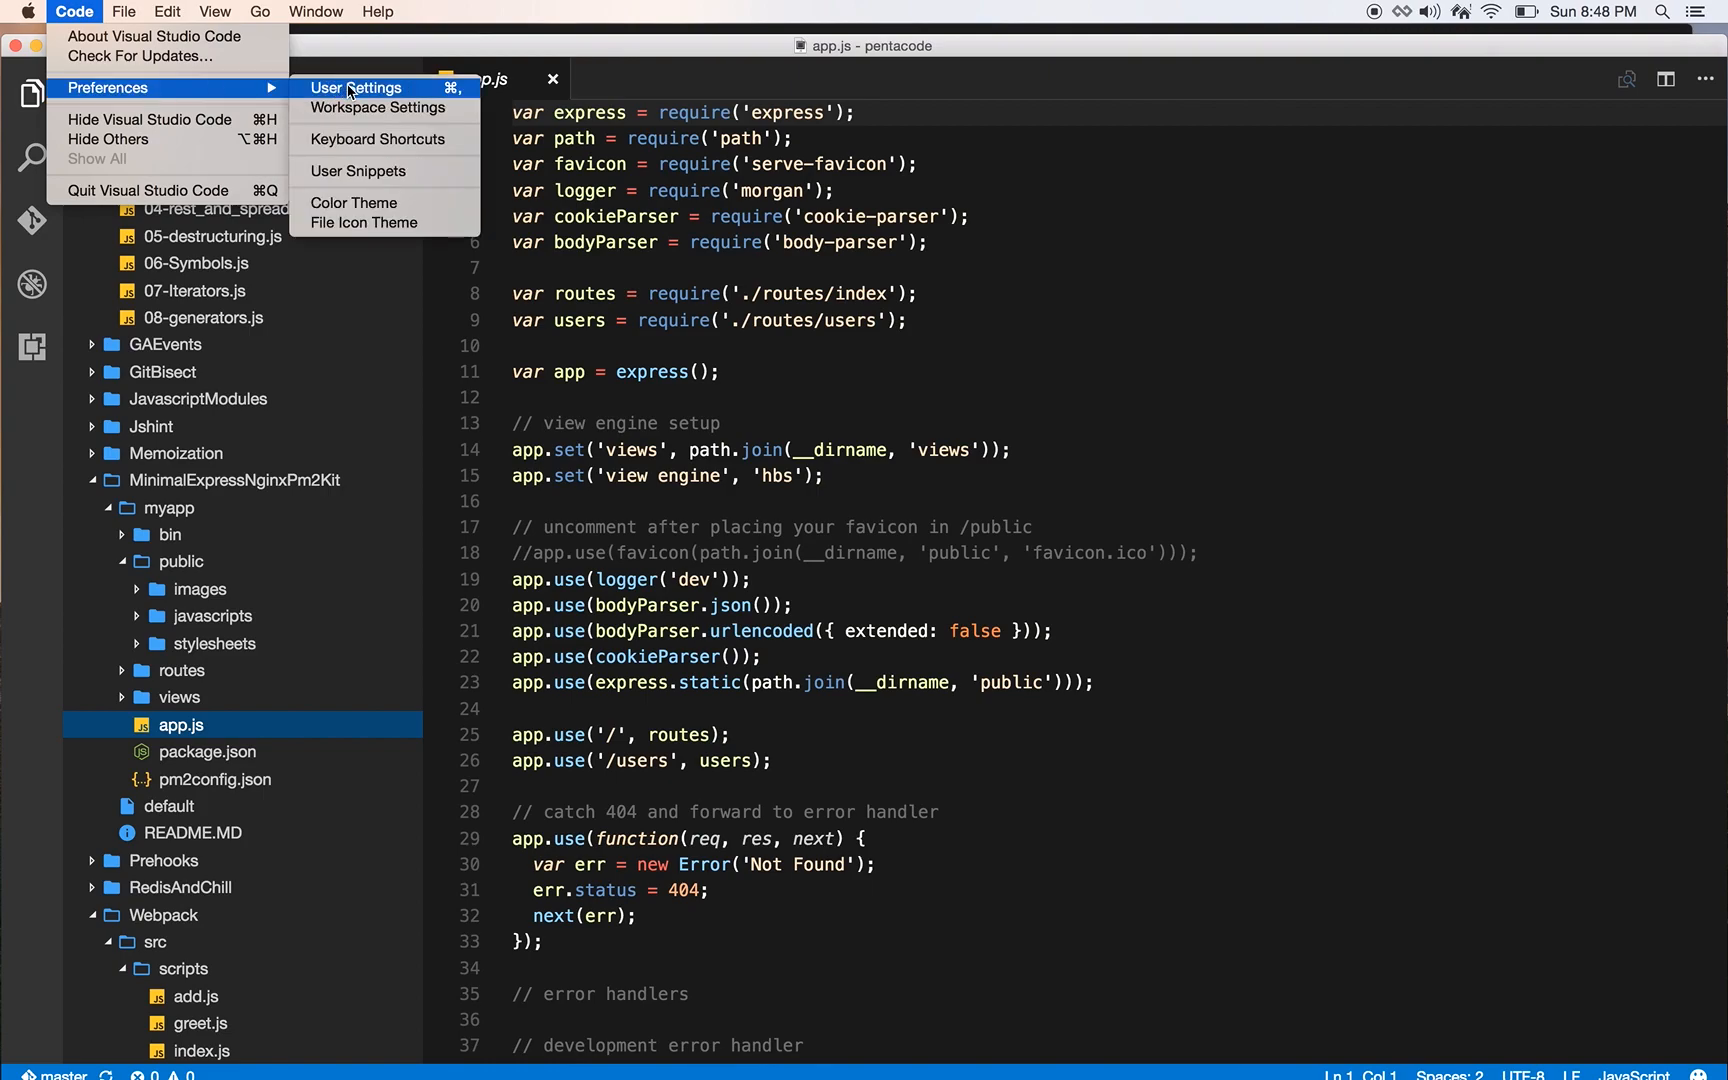
click(354, 88)
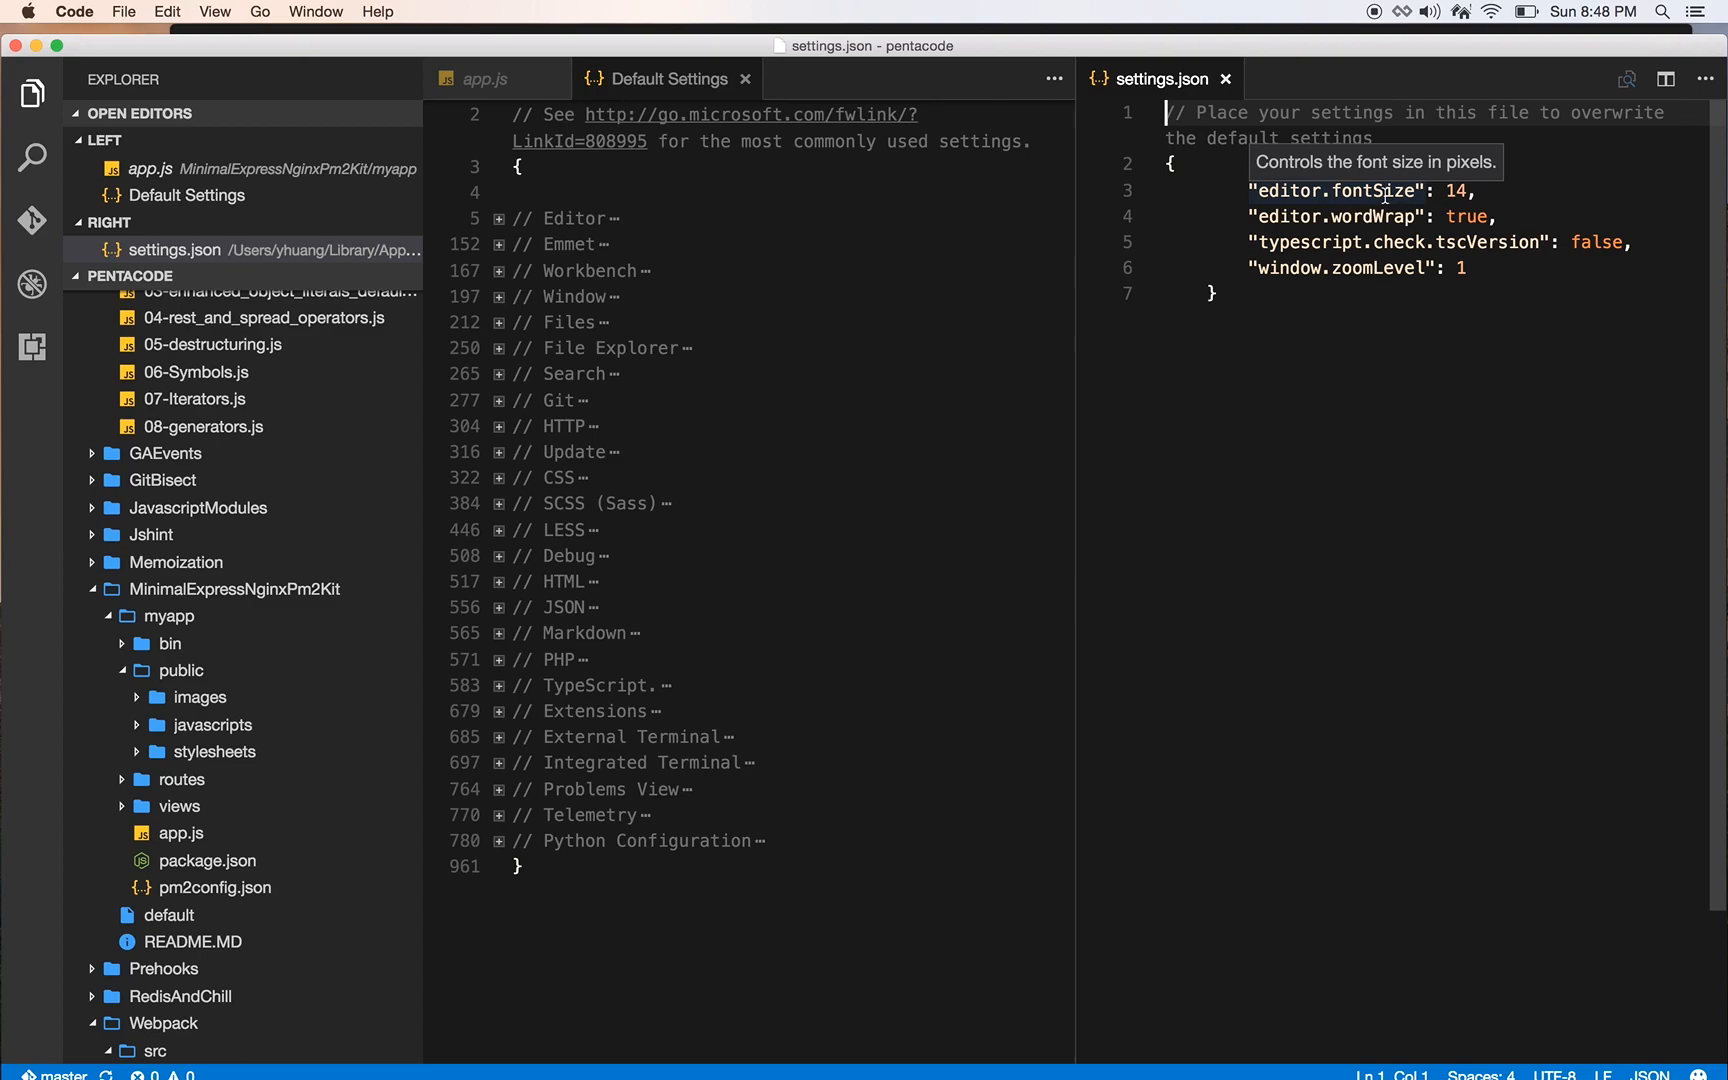
mouse_move(1422, 354)
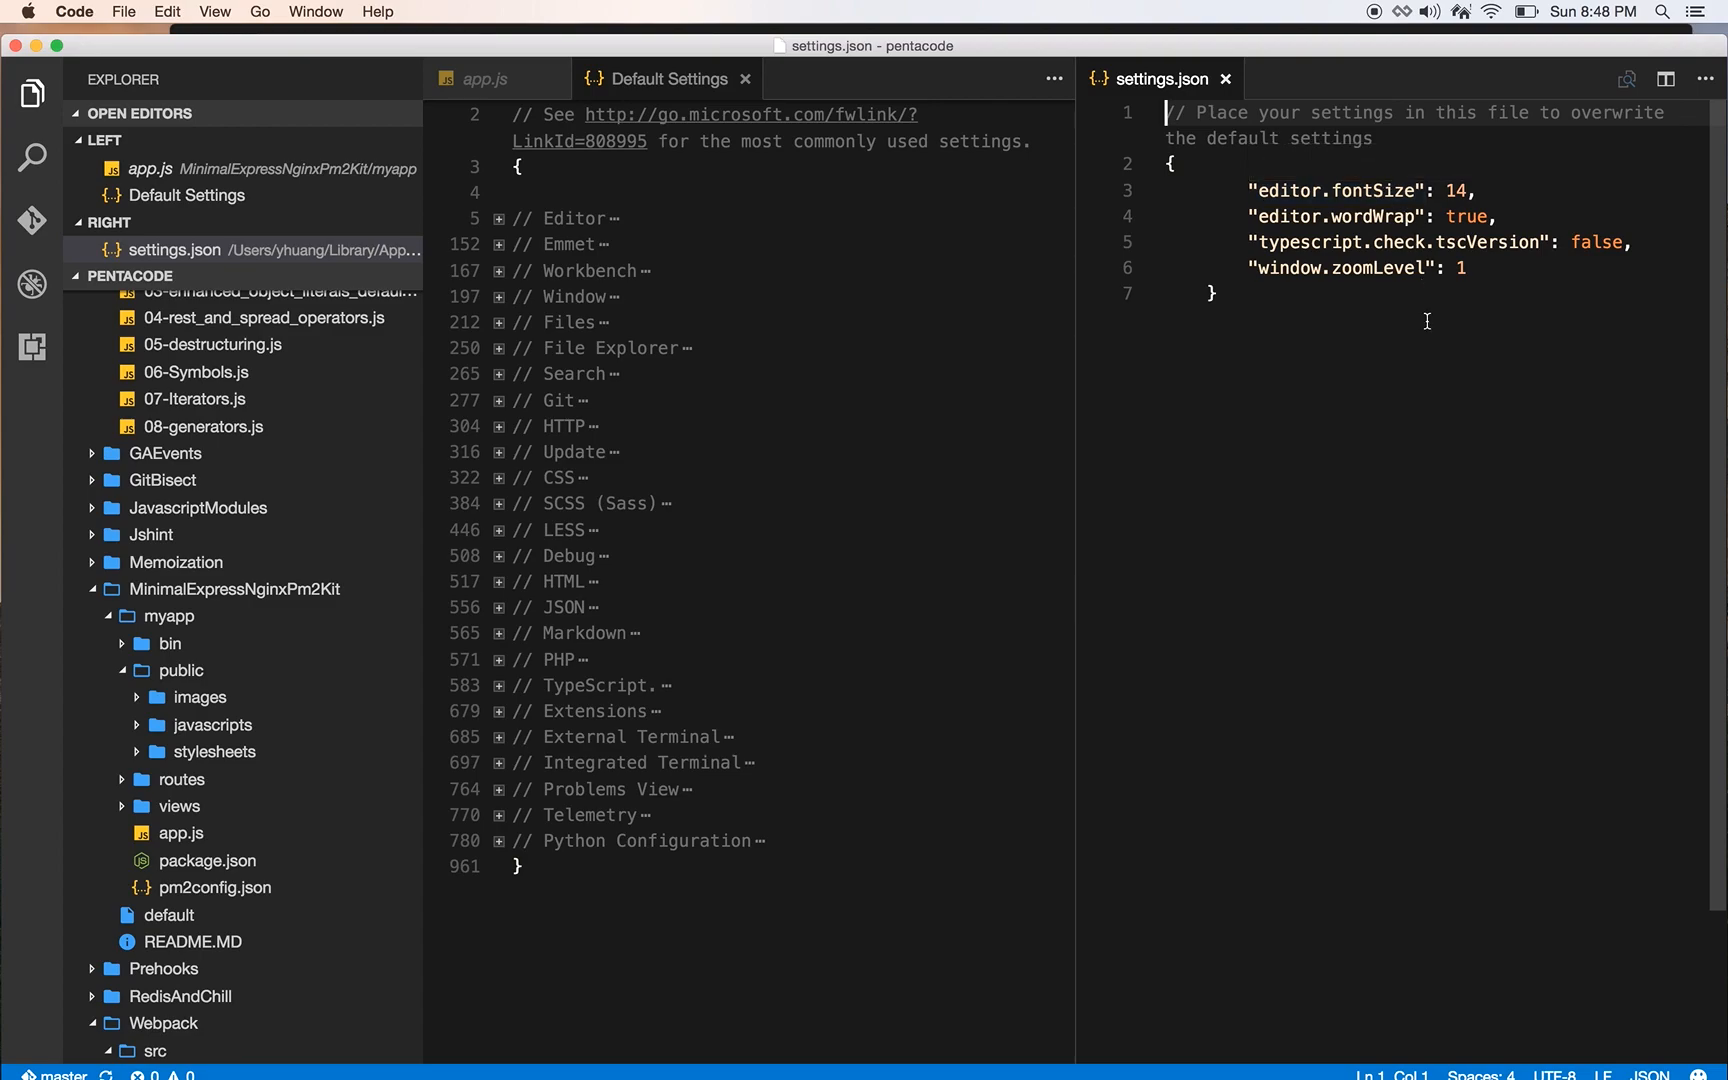
mouse_move(1364, 242)
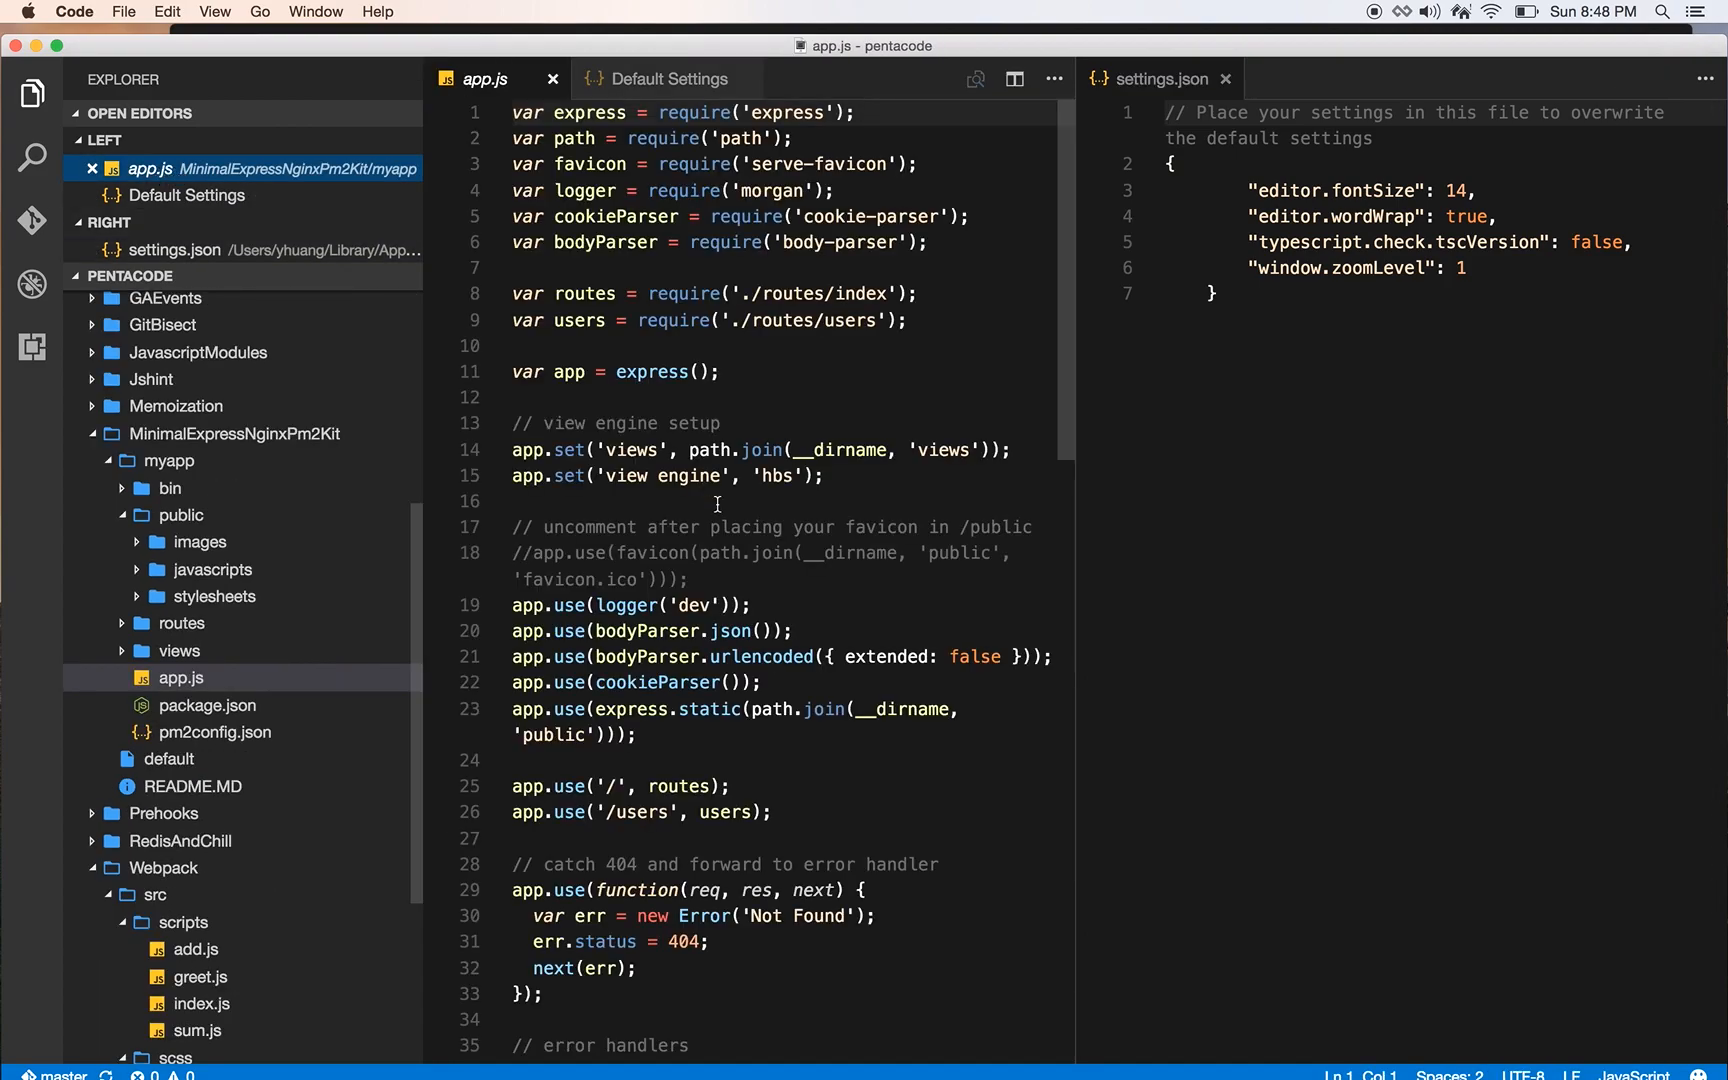
- Show keybindings.json via Code > Preferences > Keyboard Shortcuts, then bring up the ES6 block scope example
scroll(down, 3)
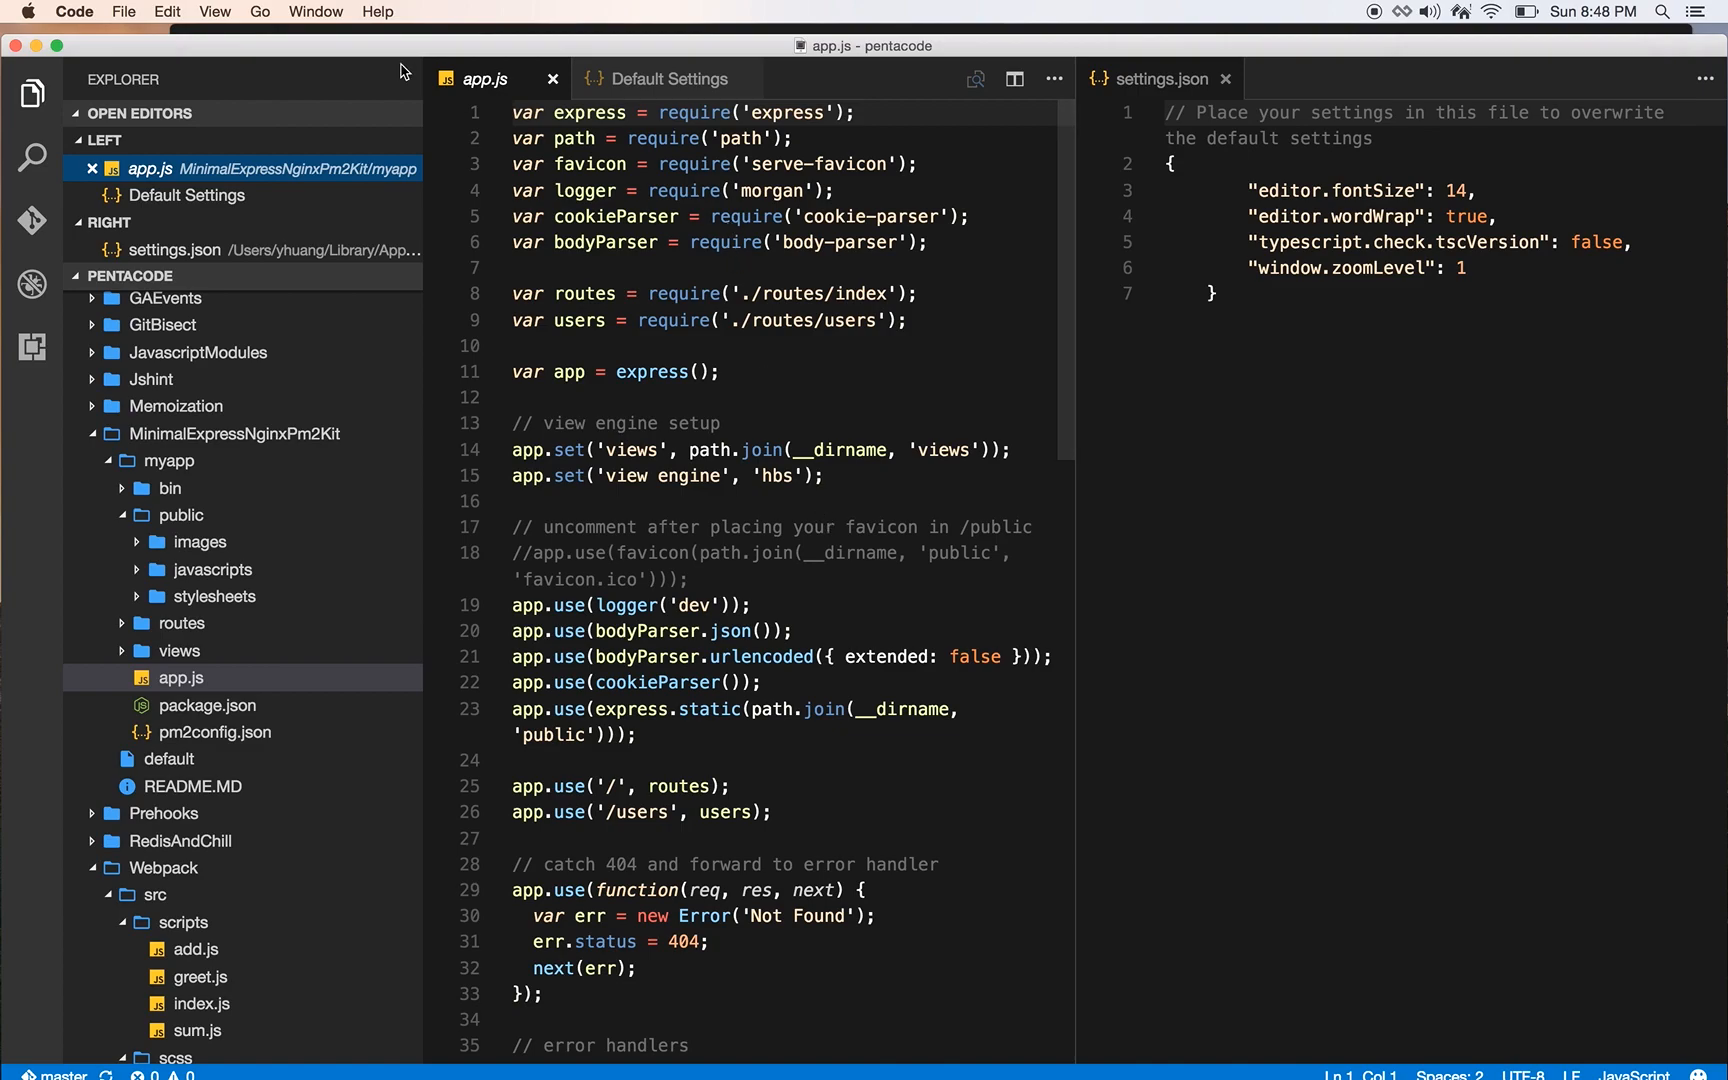
click(74, 12)
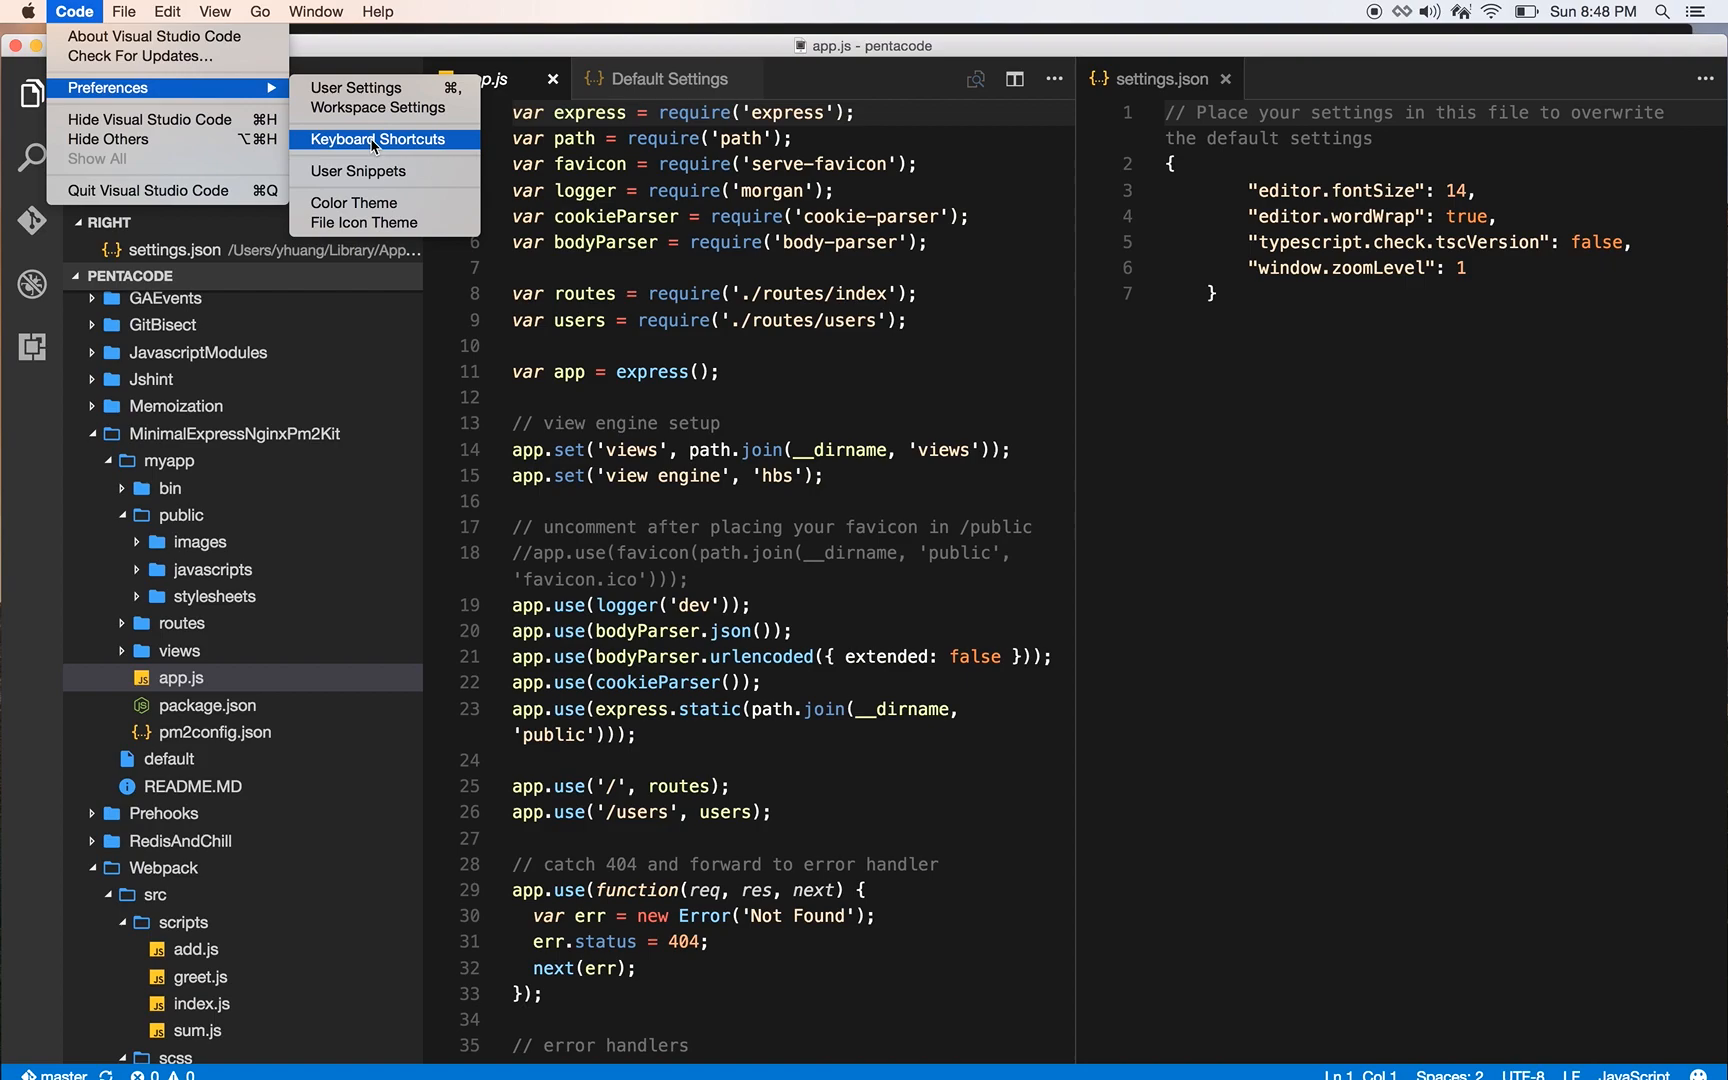
click(378, 138)
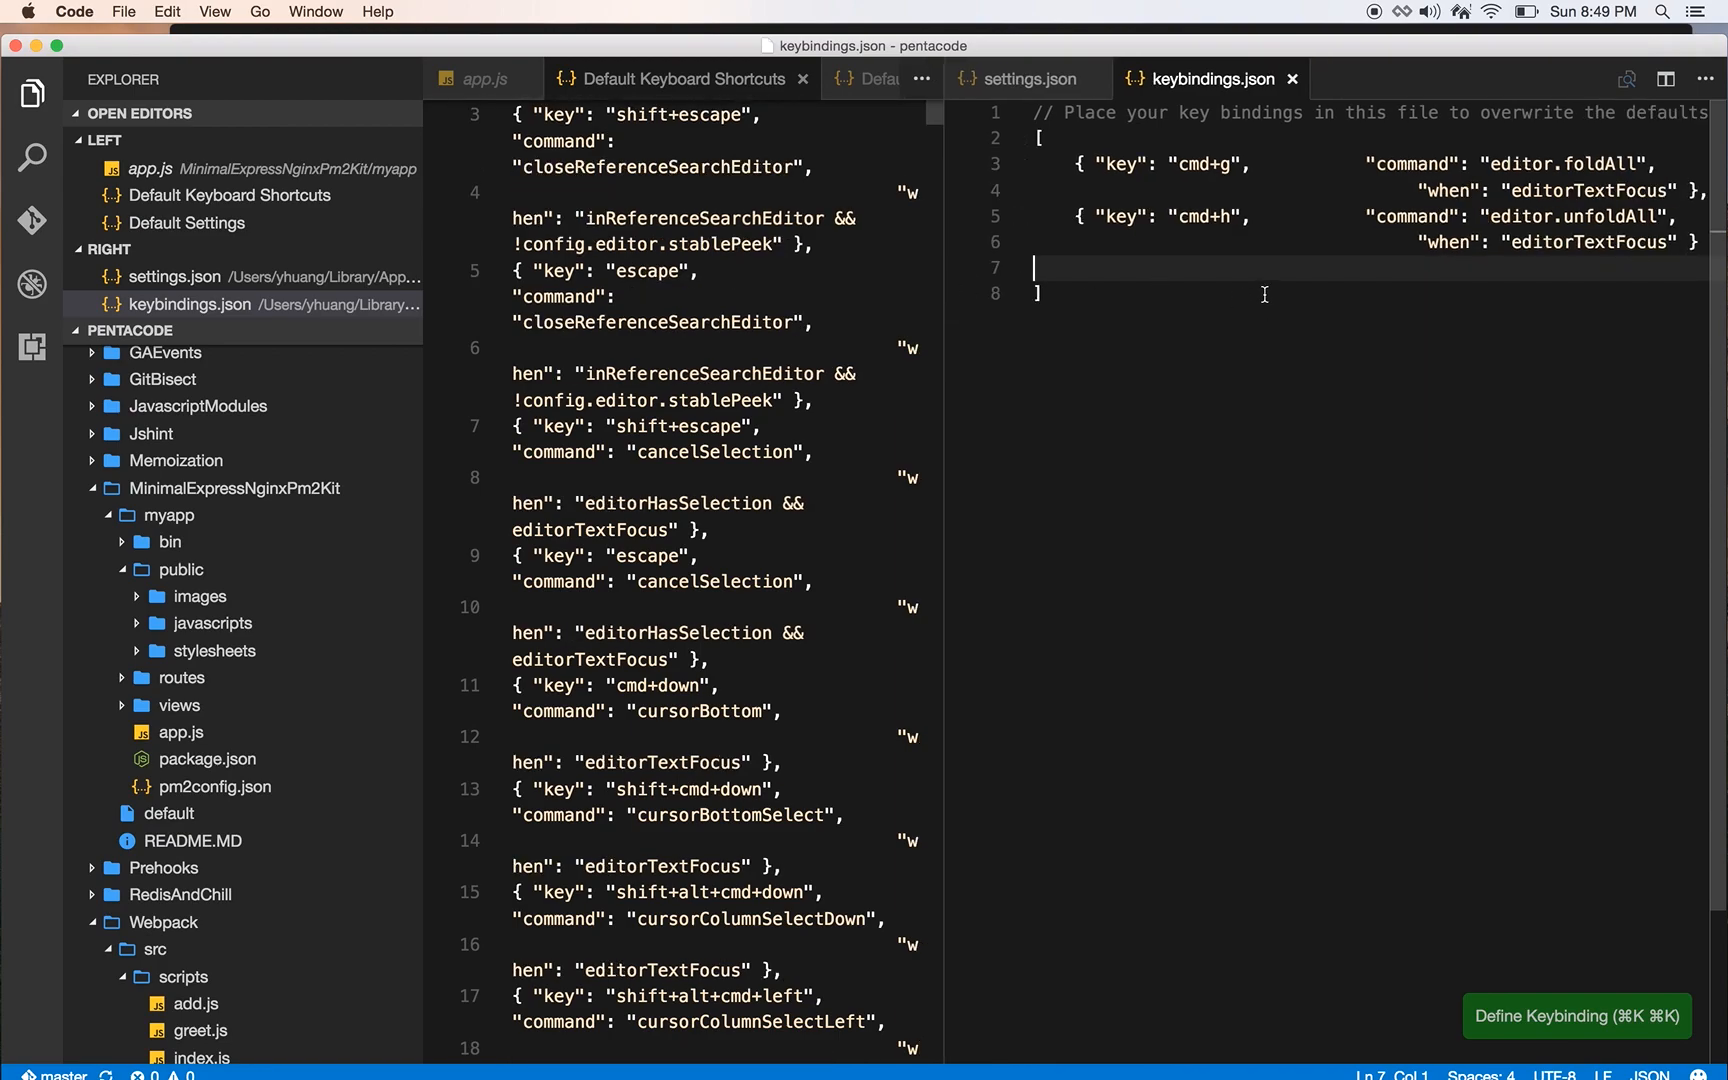
mouse_move(476, 78)
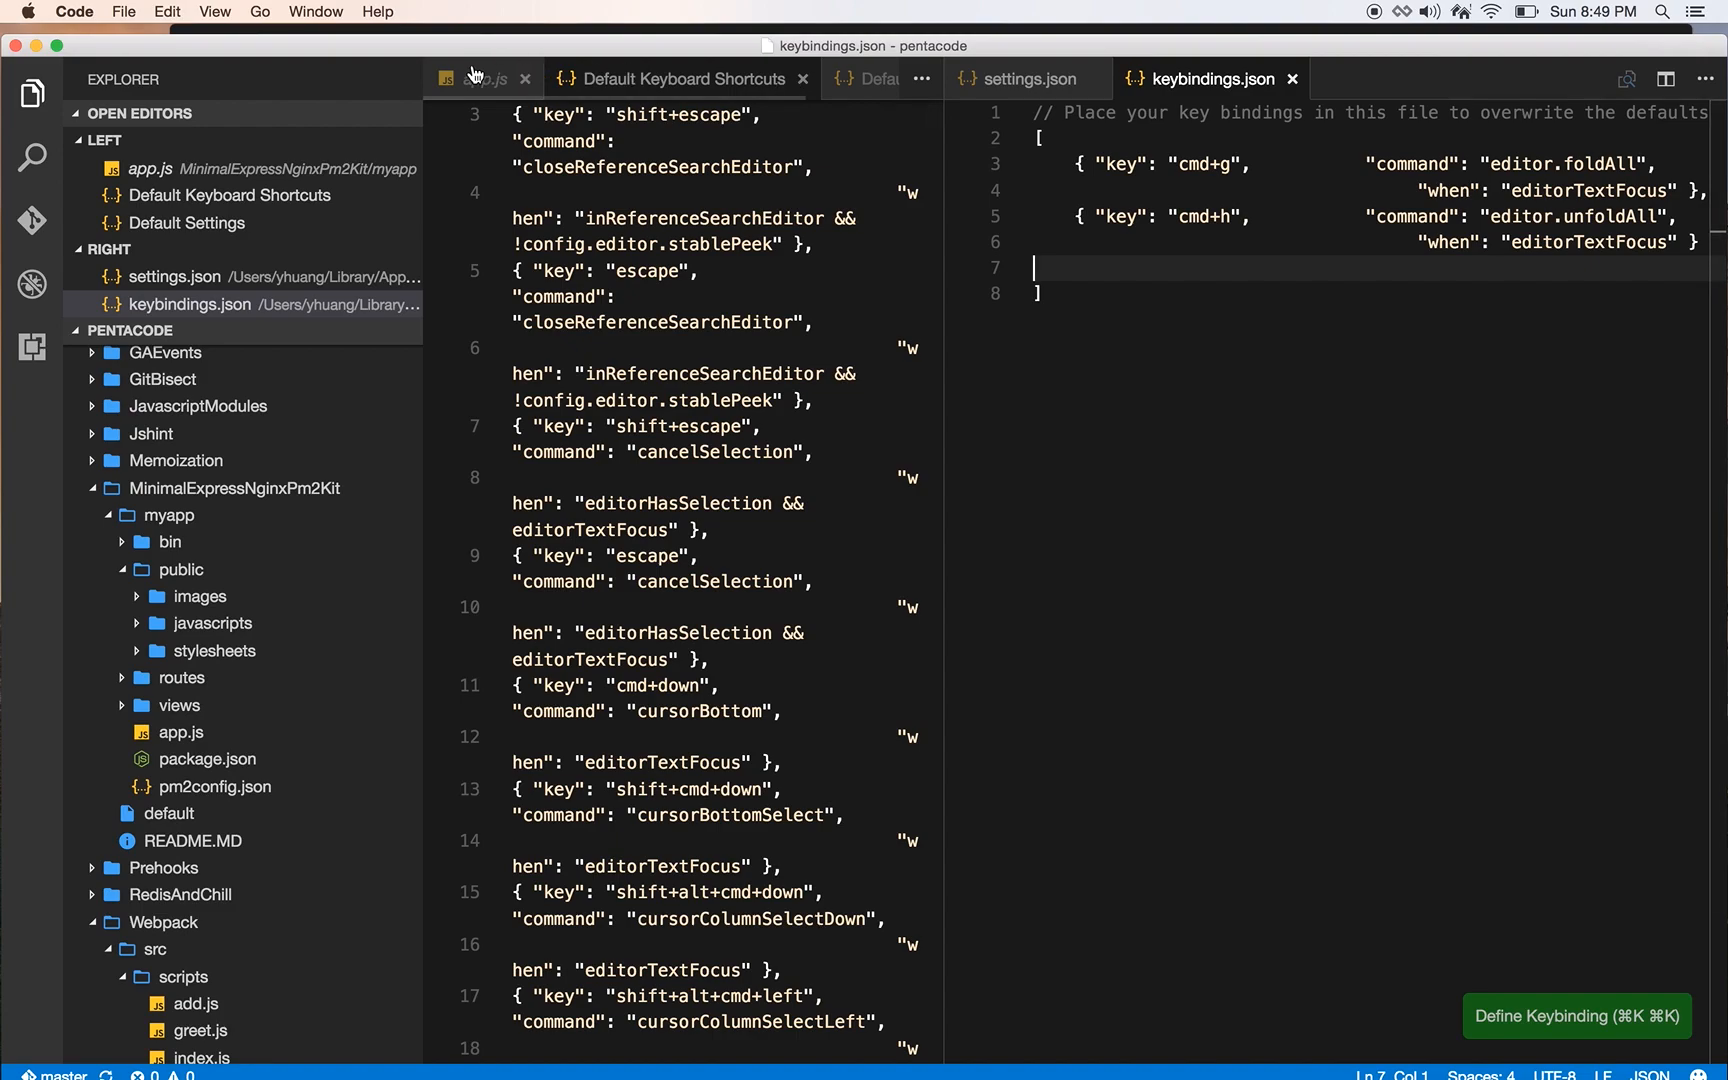
click(484, 78)
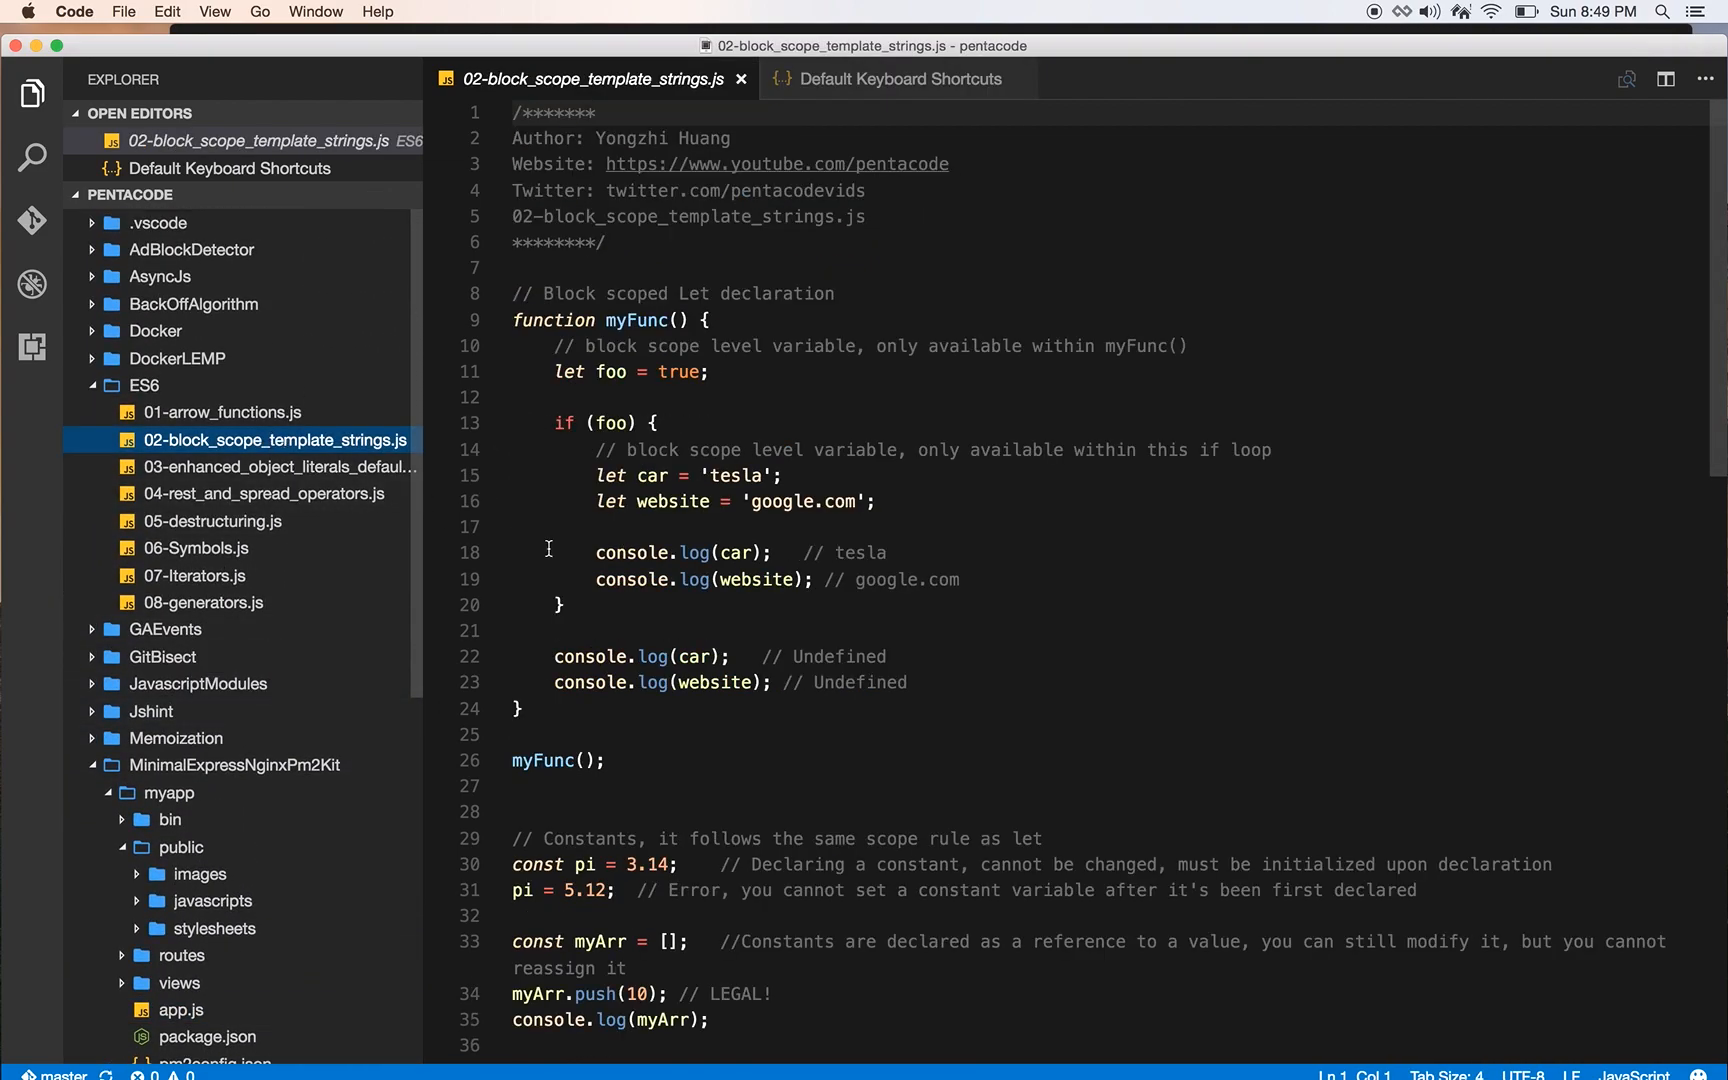
- Fold all in the ES6 block scope file and view the rest and spread operators example
click(1026, 632)
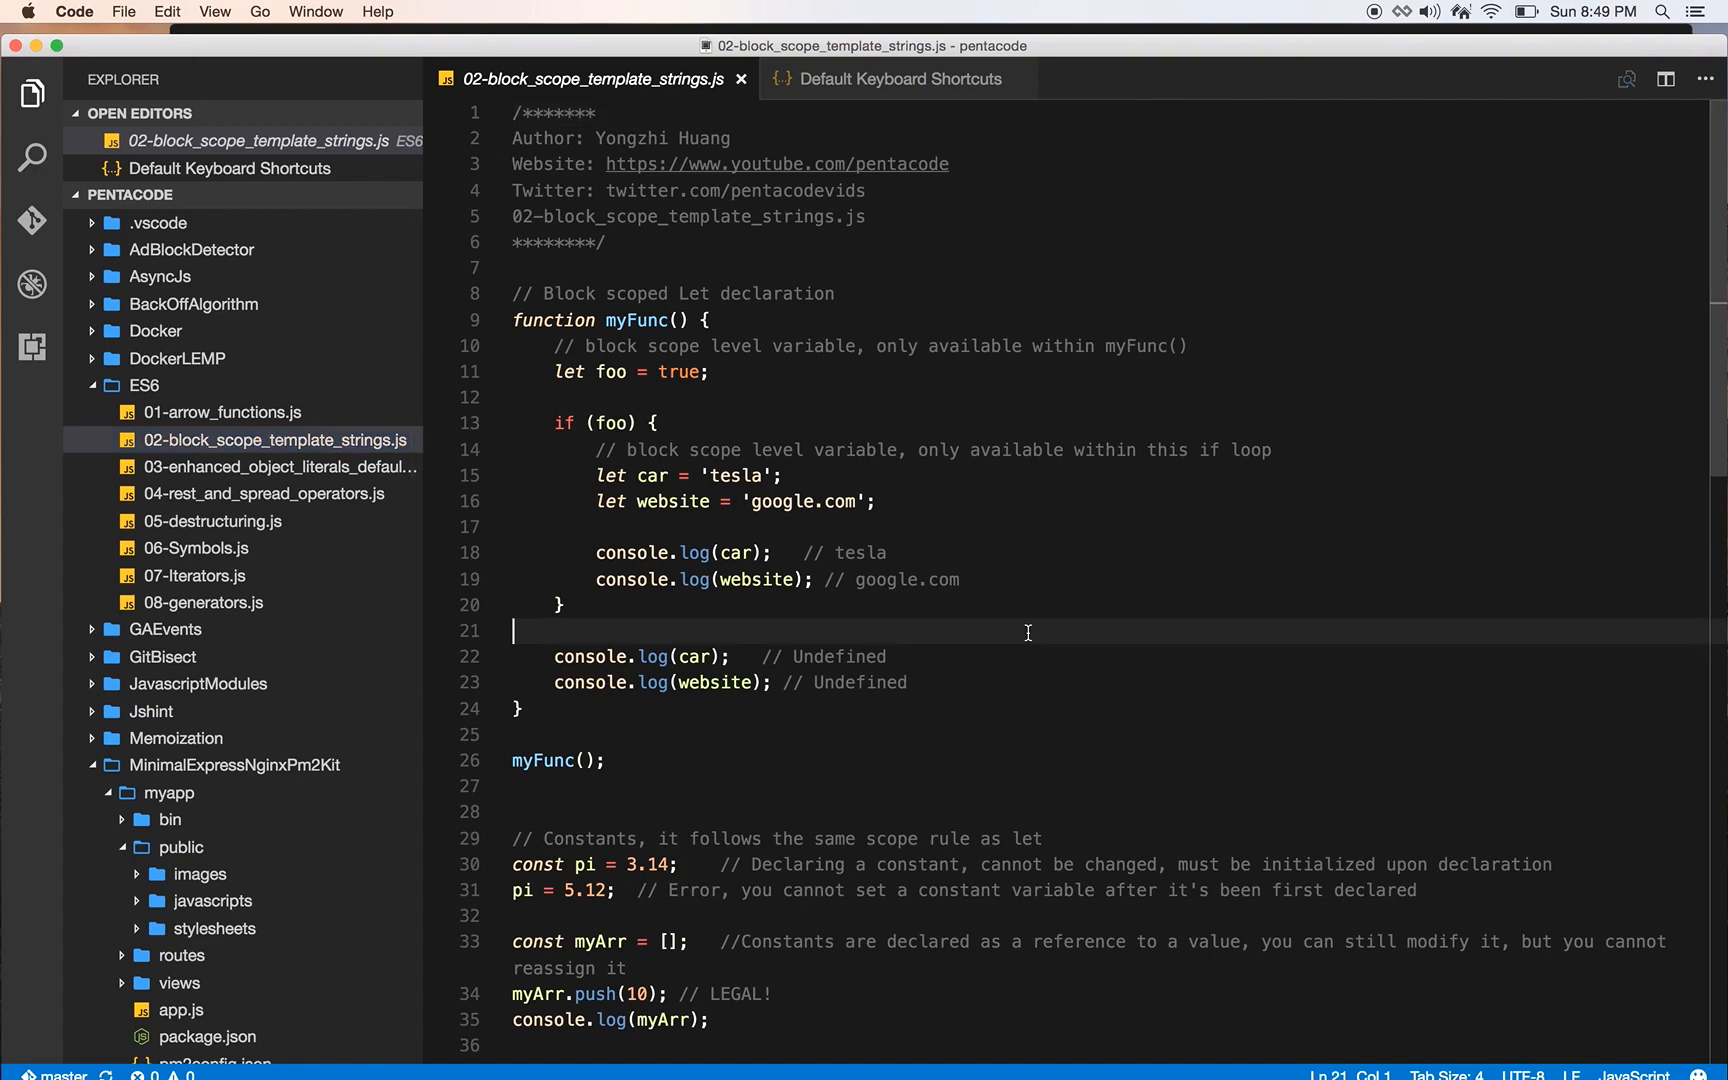
click(498, 320)
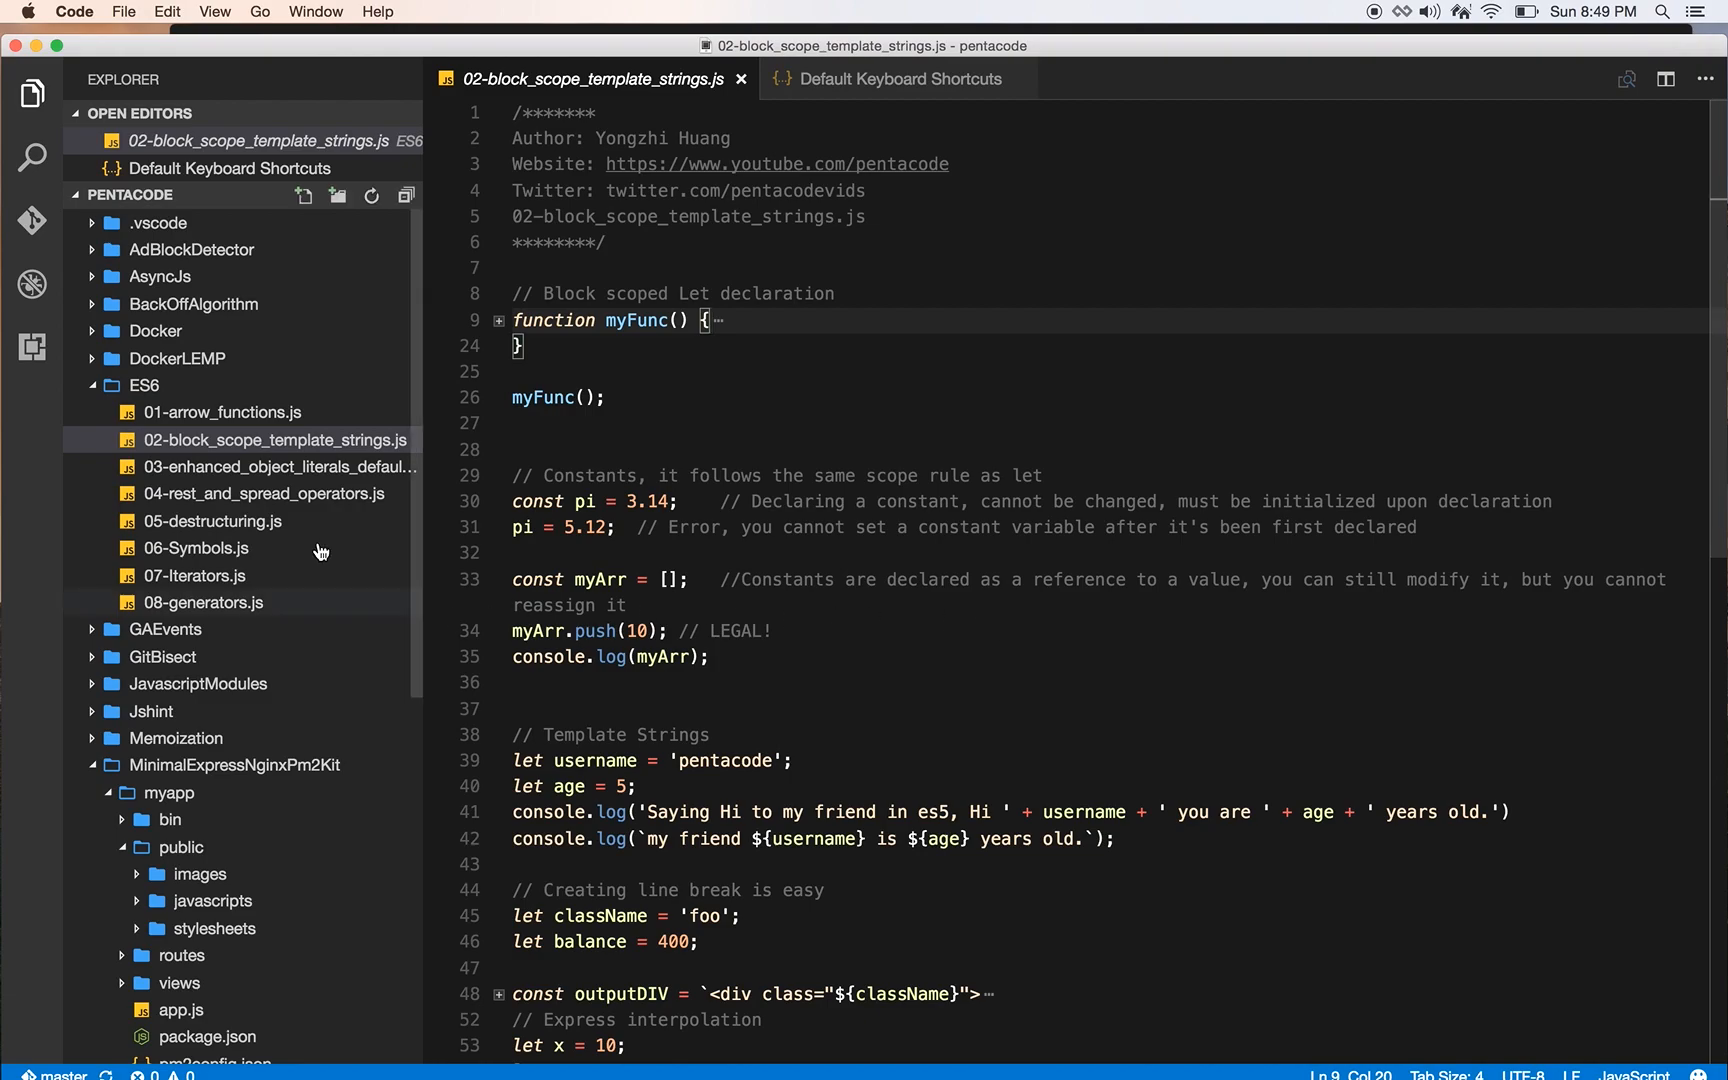
click(264, 494)
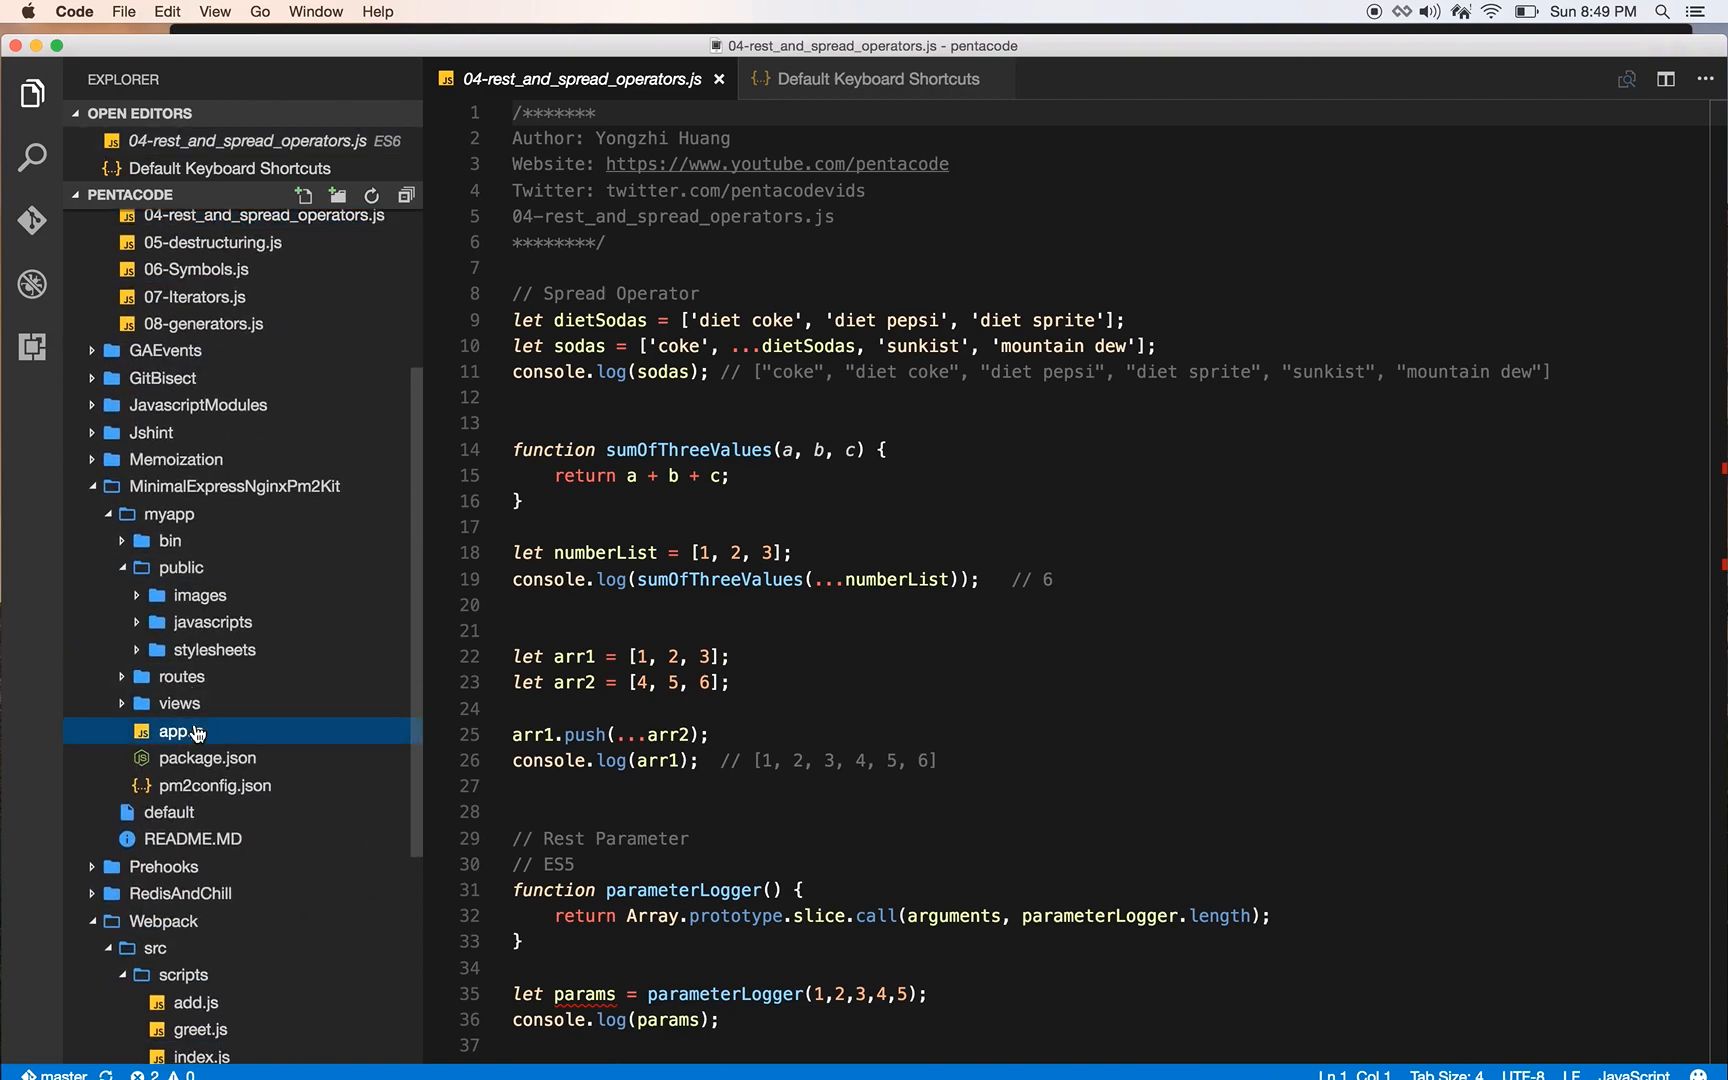
- Unfold the 404, development error and error render blocks in the Express app.js
double_click(180, 730)
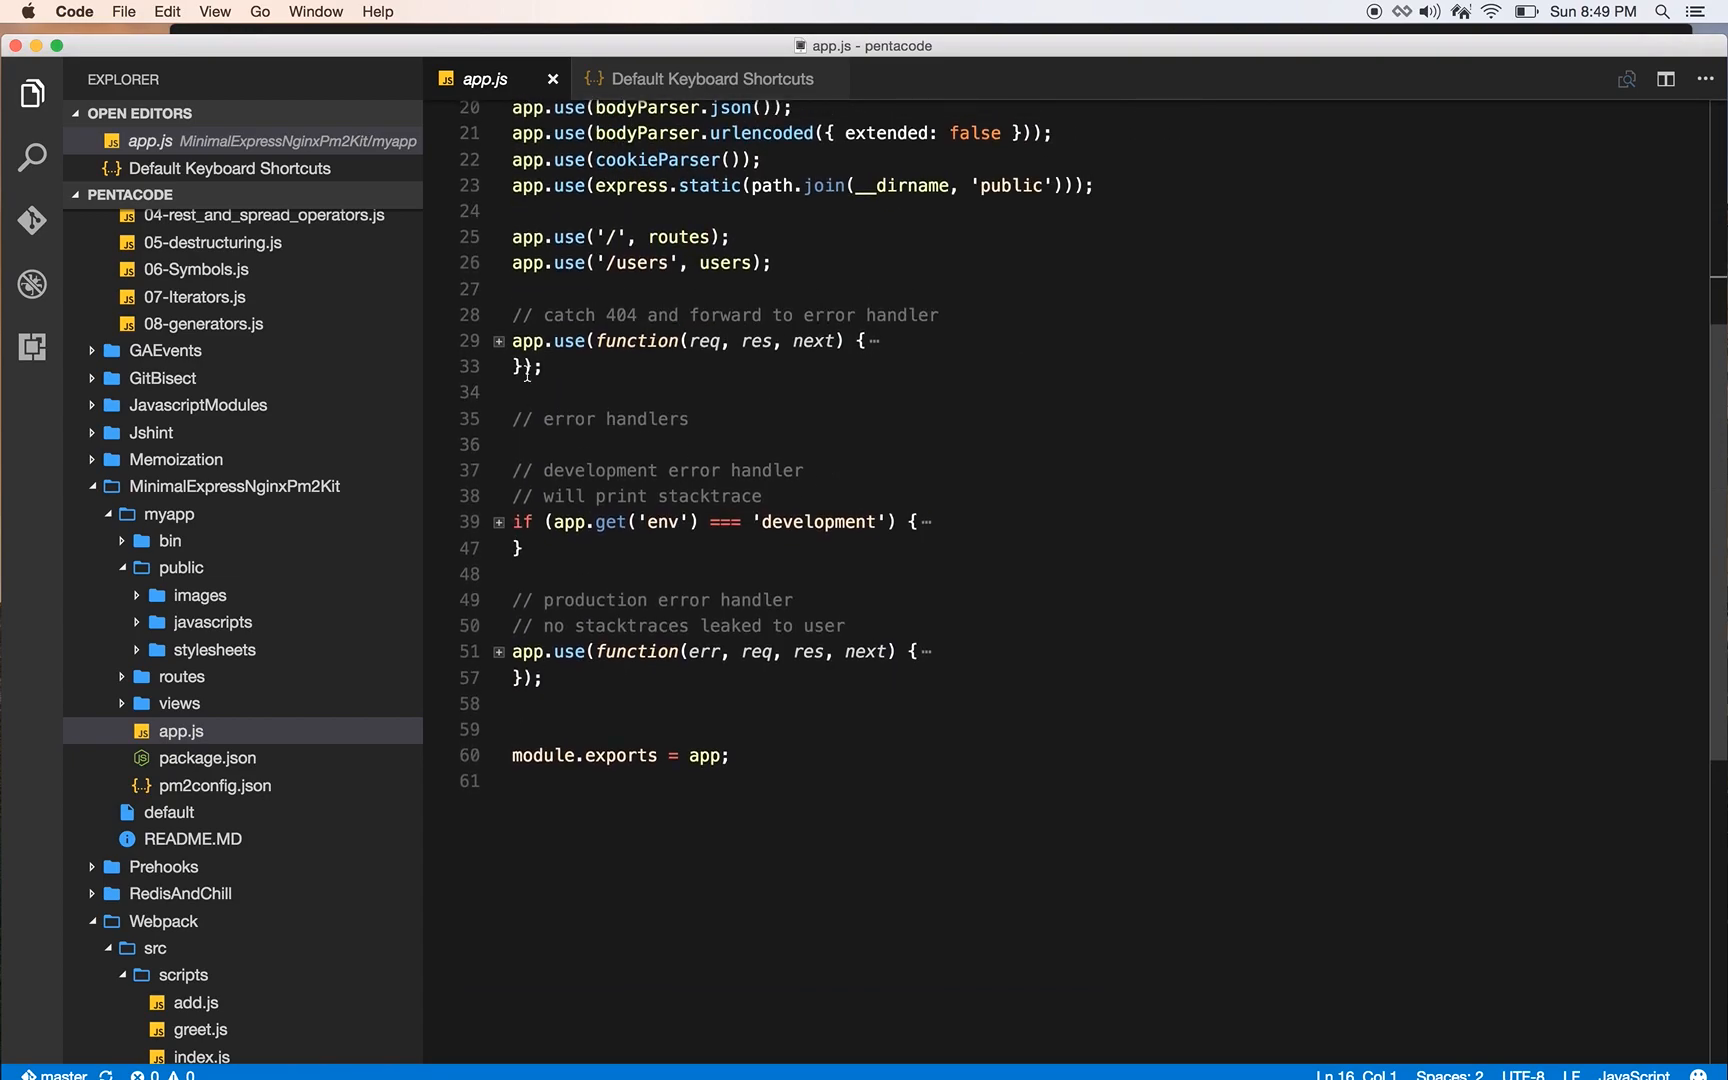
click(498, 342)
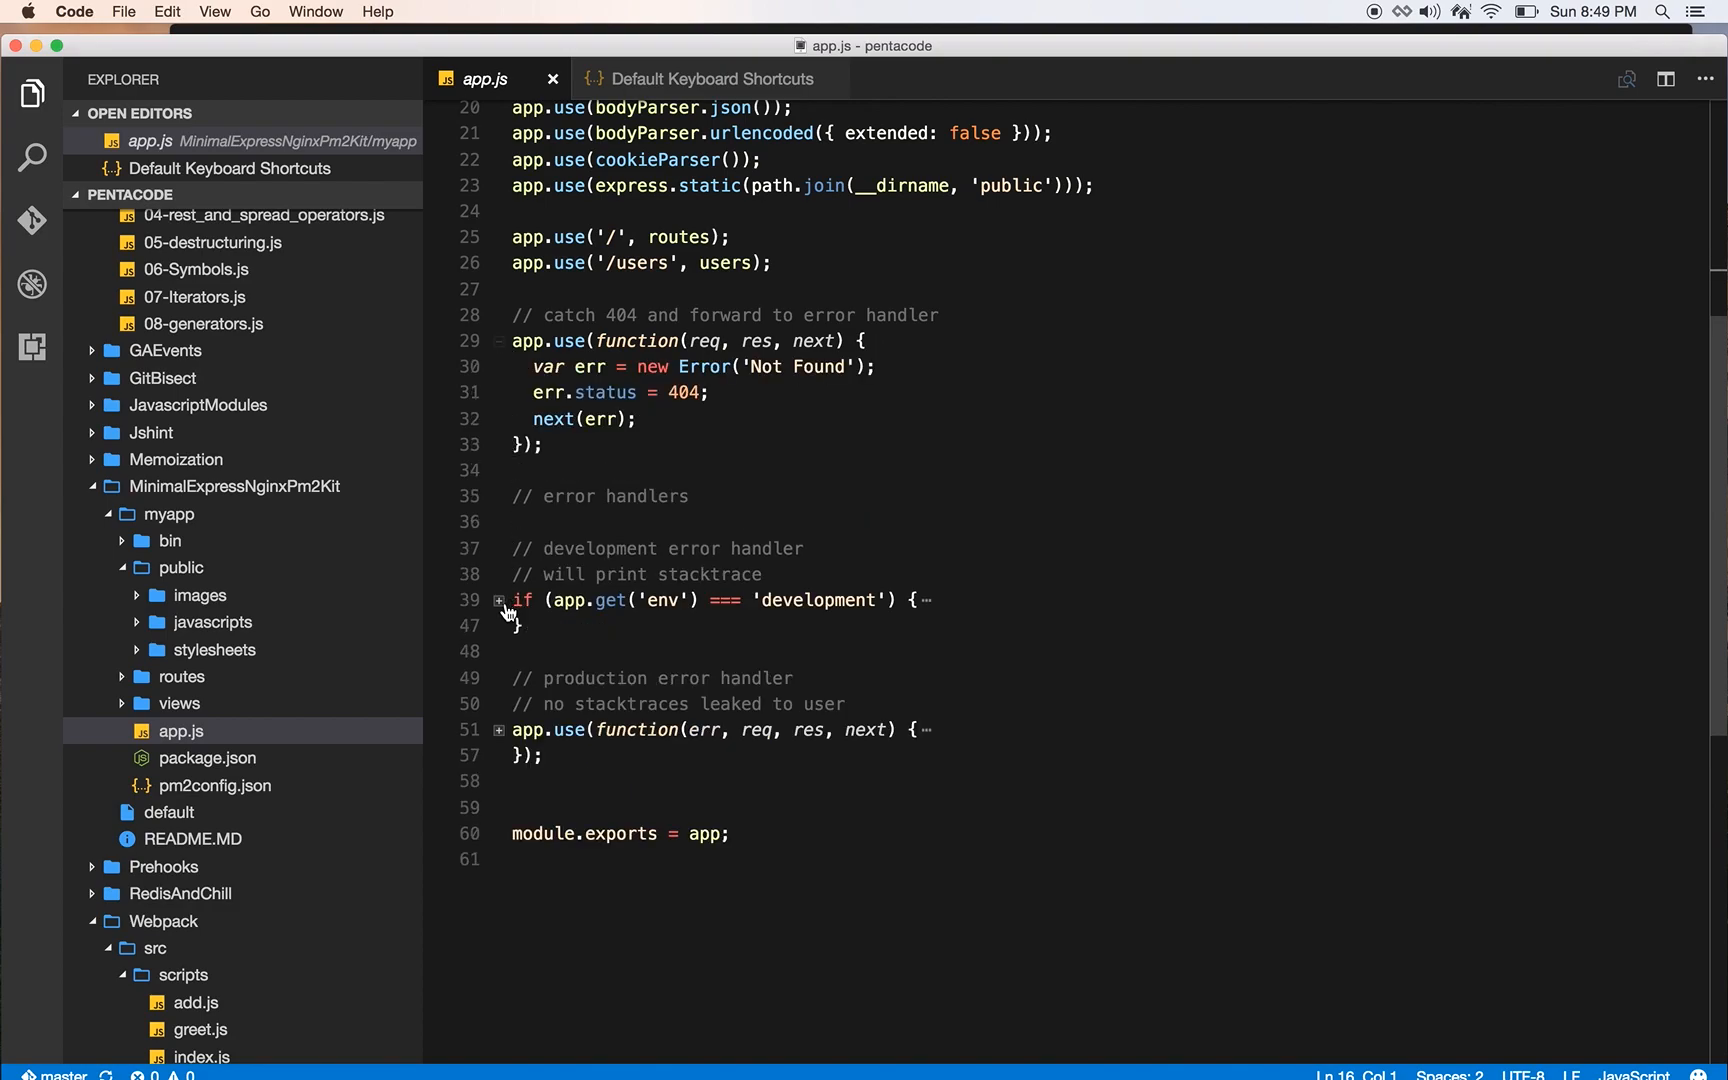
click(500, 600)
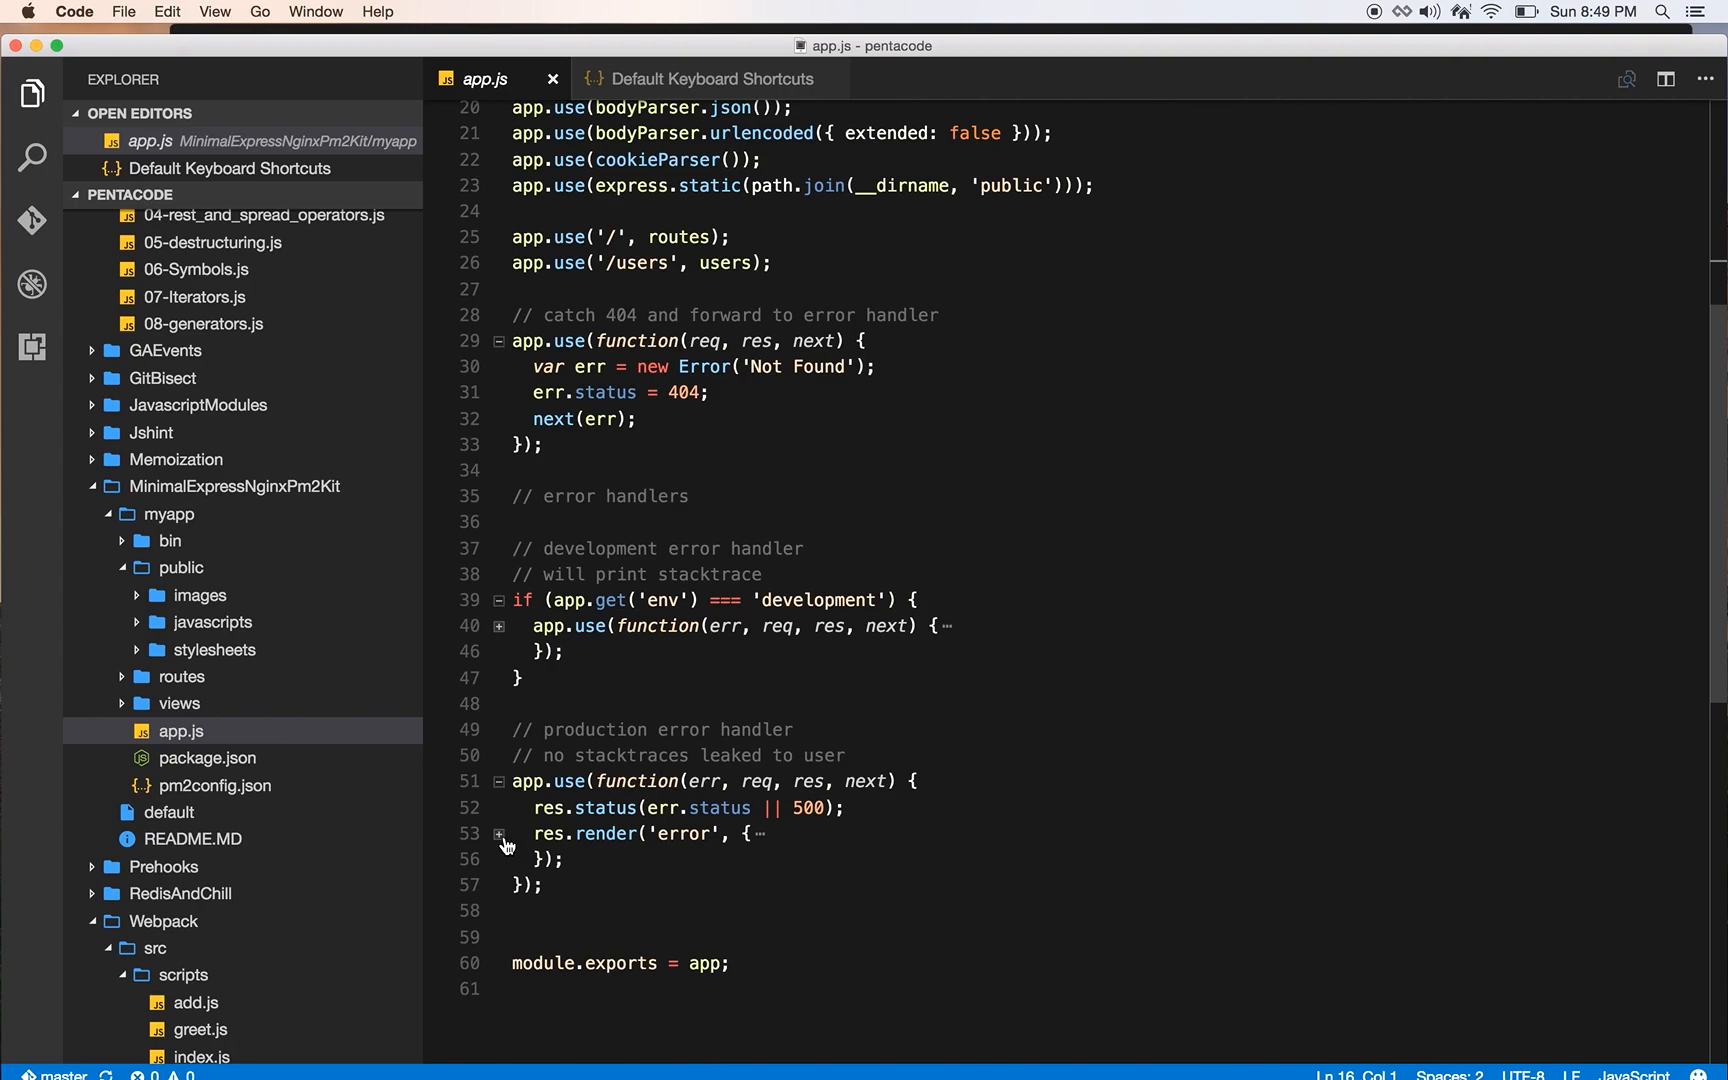
click(500, 834)
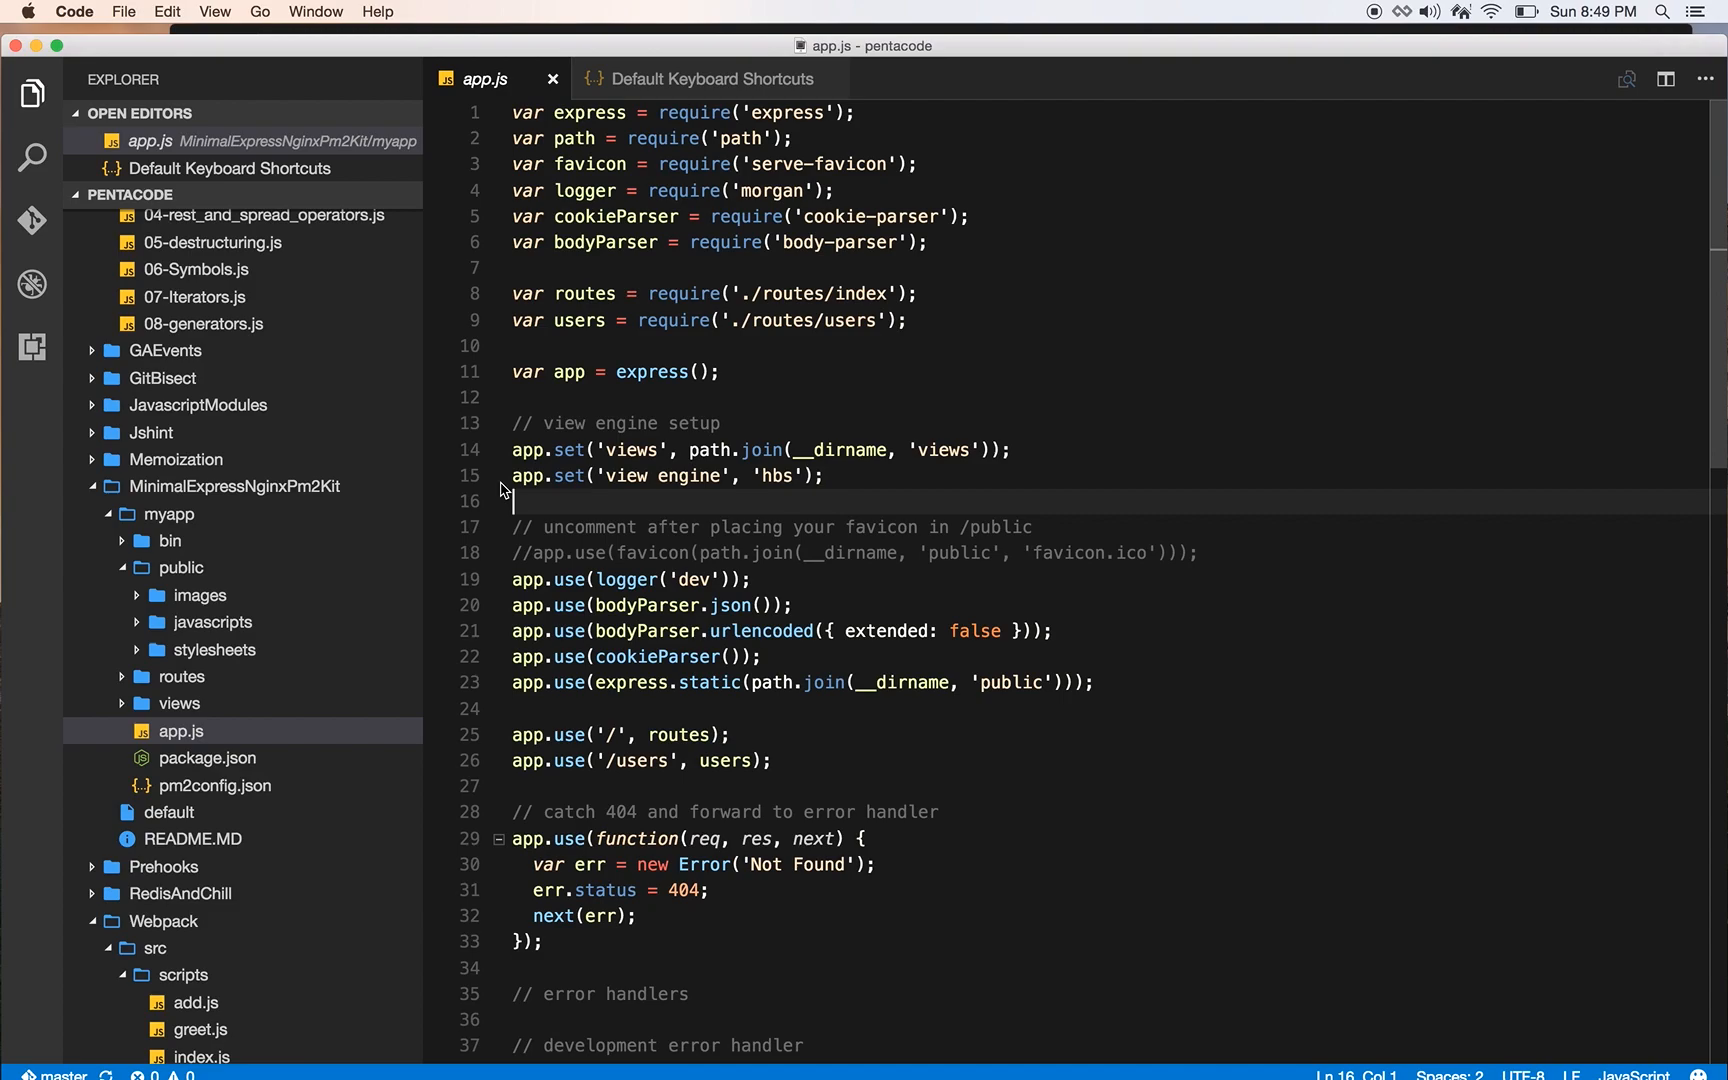
click(710, 78)
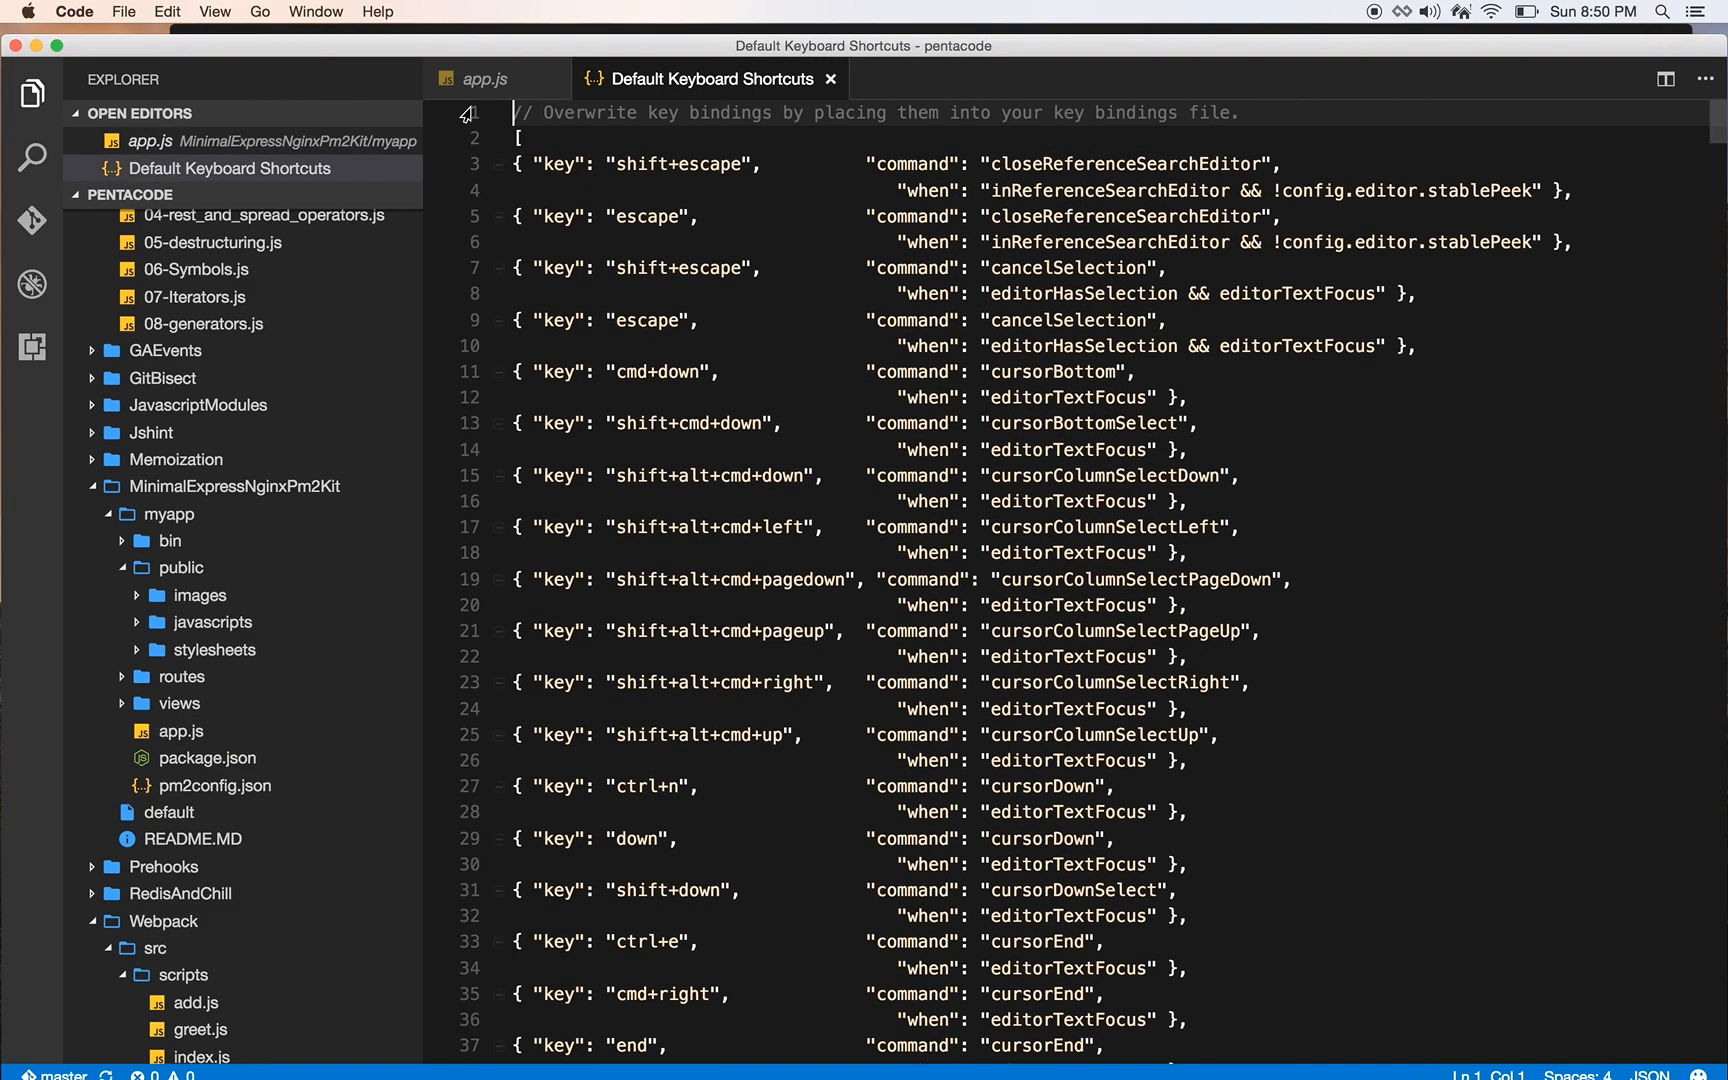
click(484, 78)
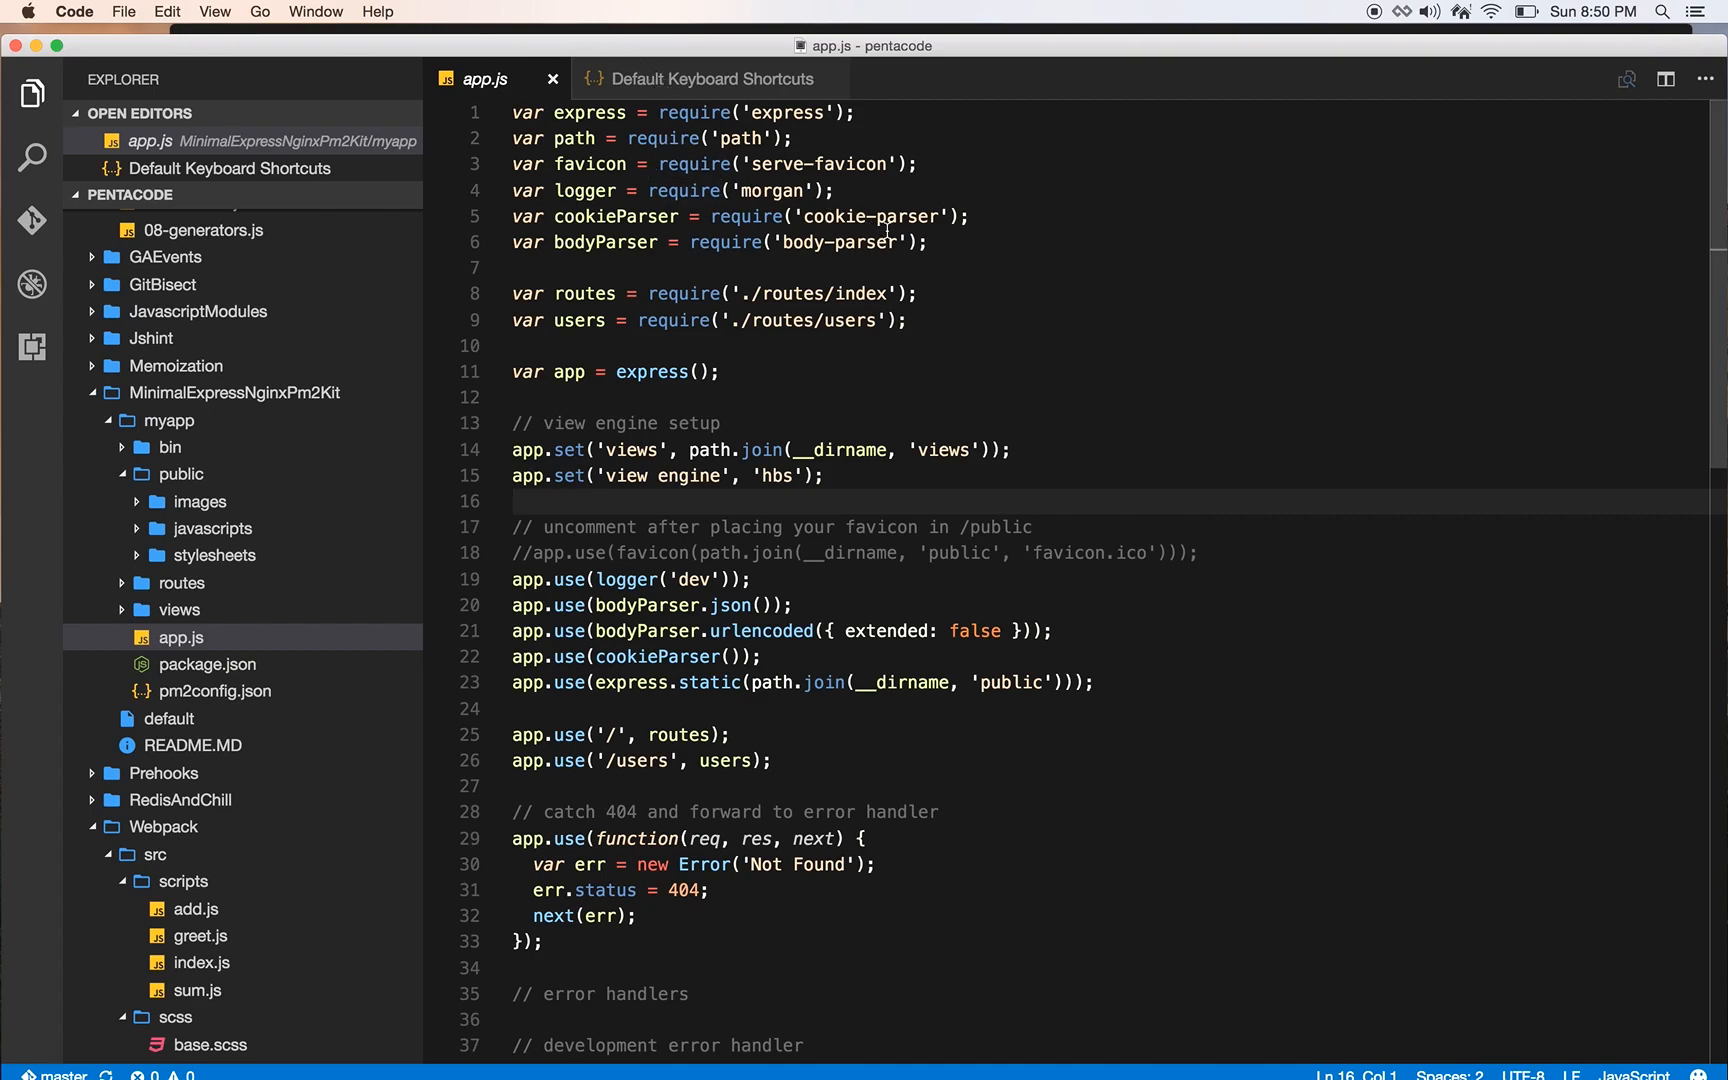
mouse_move(986, 266)
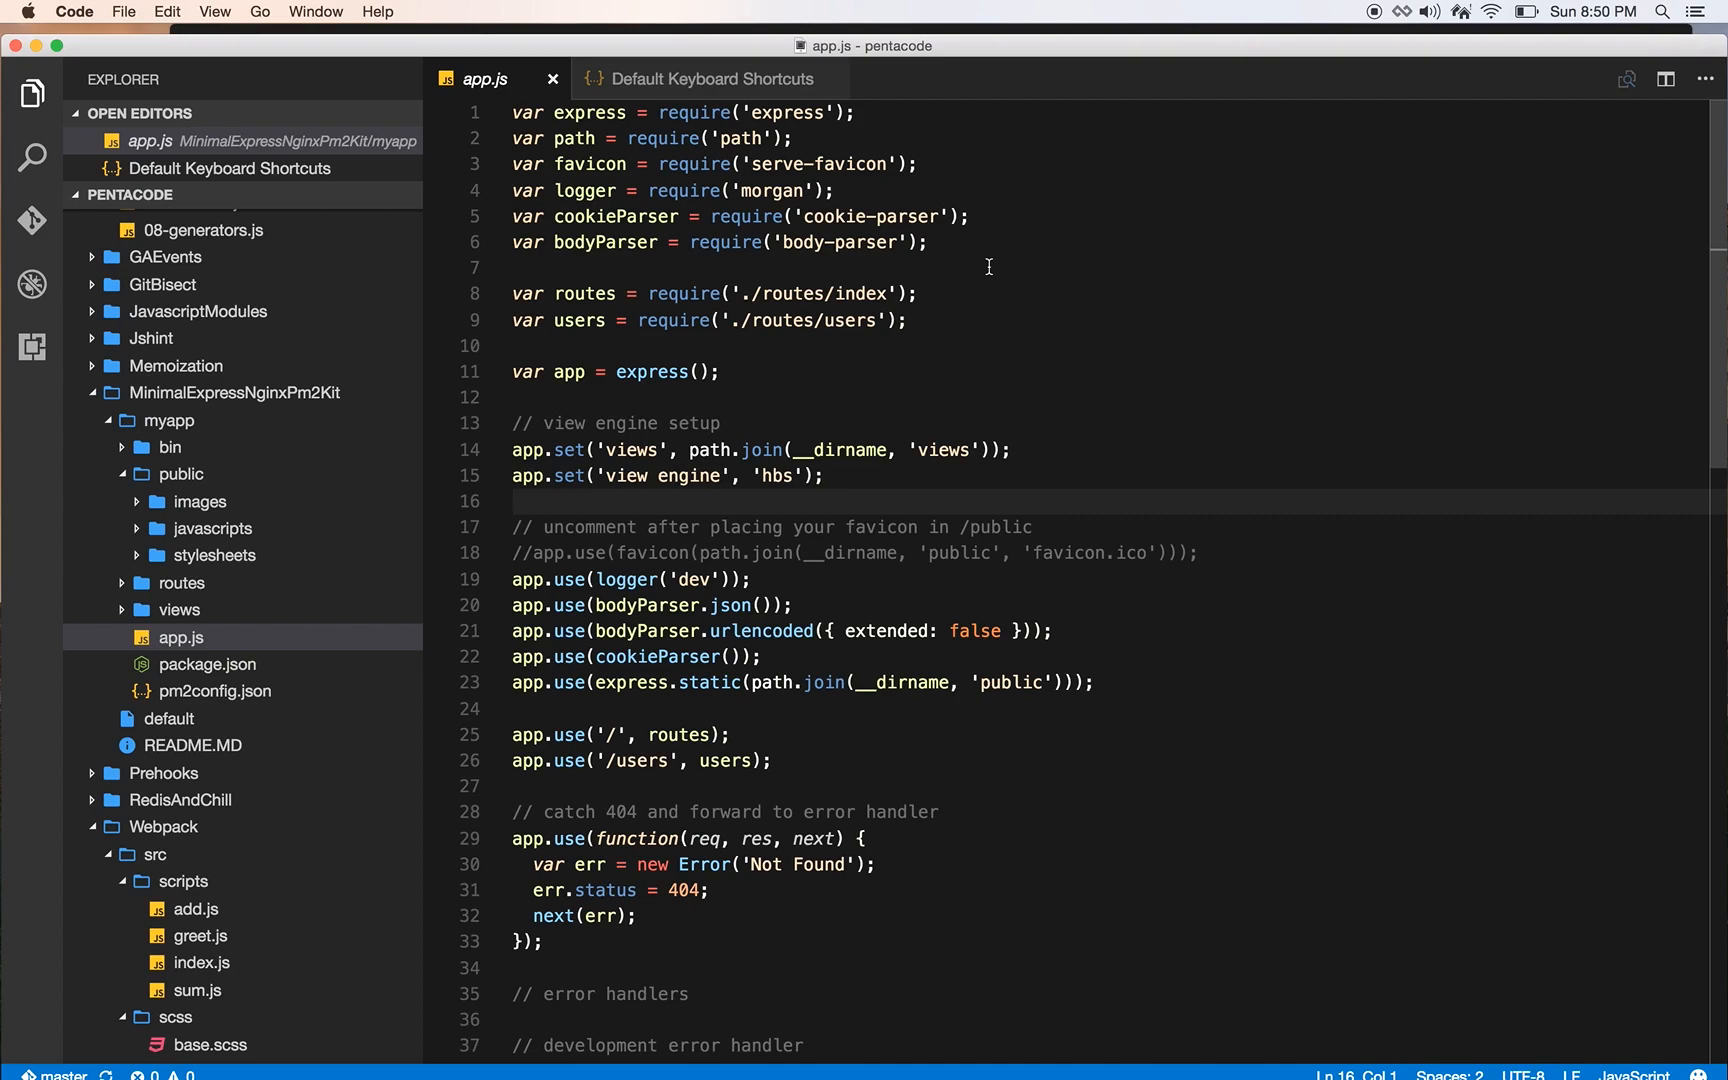